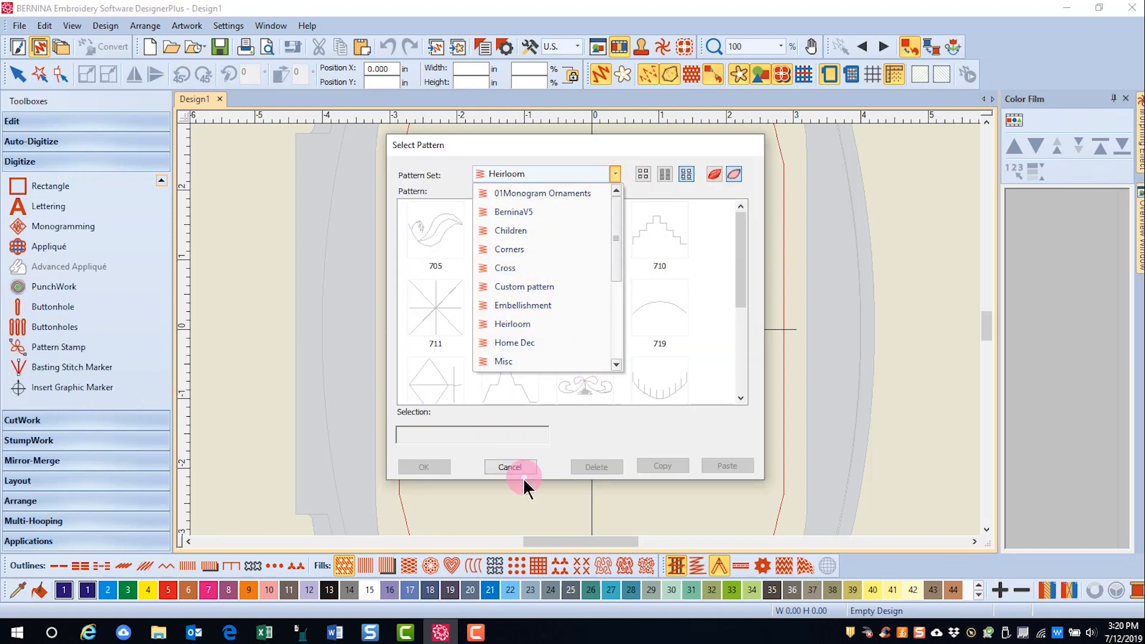
- Cancel the Select Pattern dialog, leaving the design empty
click(509, 466)
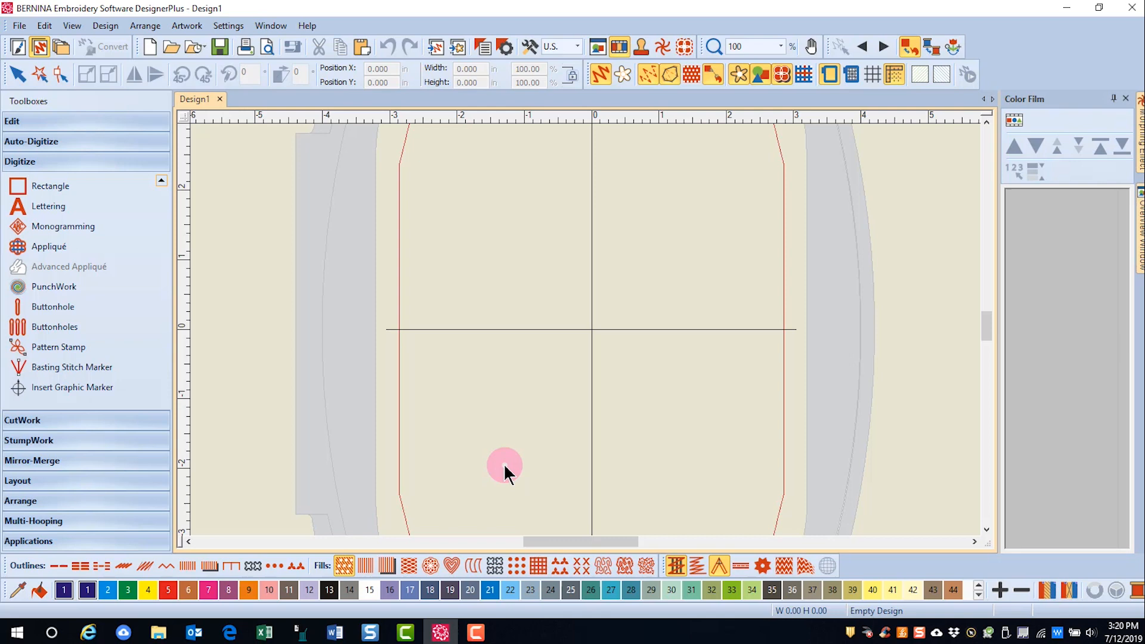
mouse_move(584, 237)
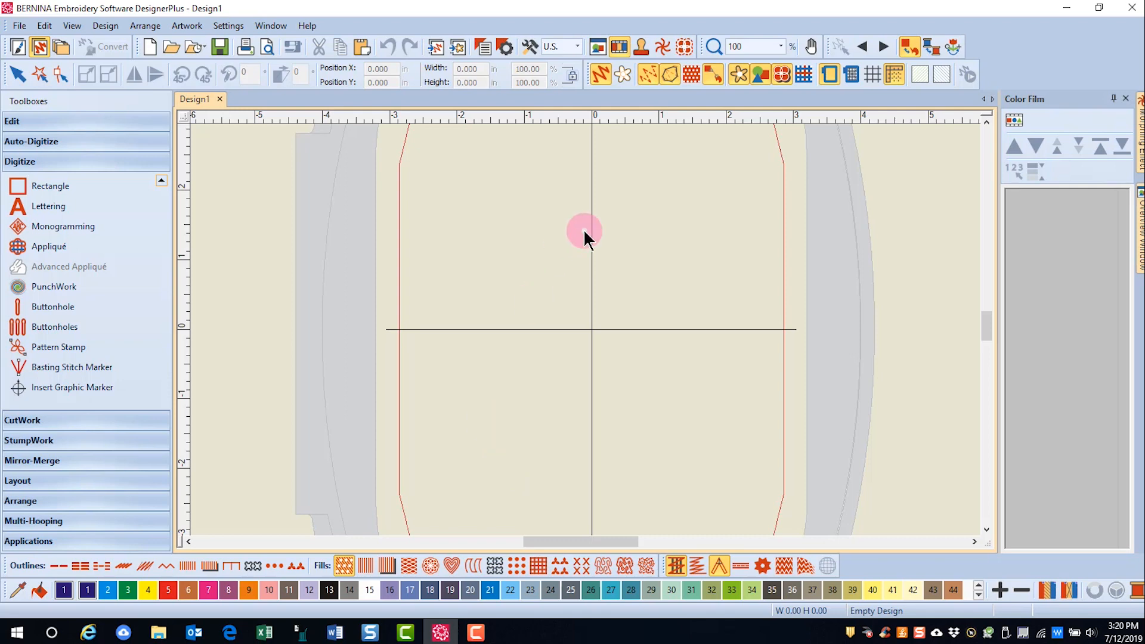
- Change the measurement units from U.S. to Metric so rulers read millimetres
click(576, 46)
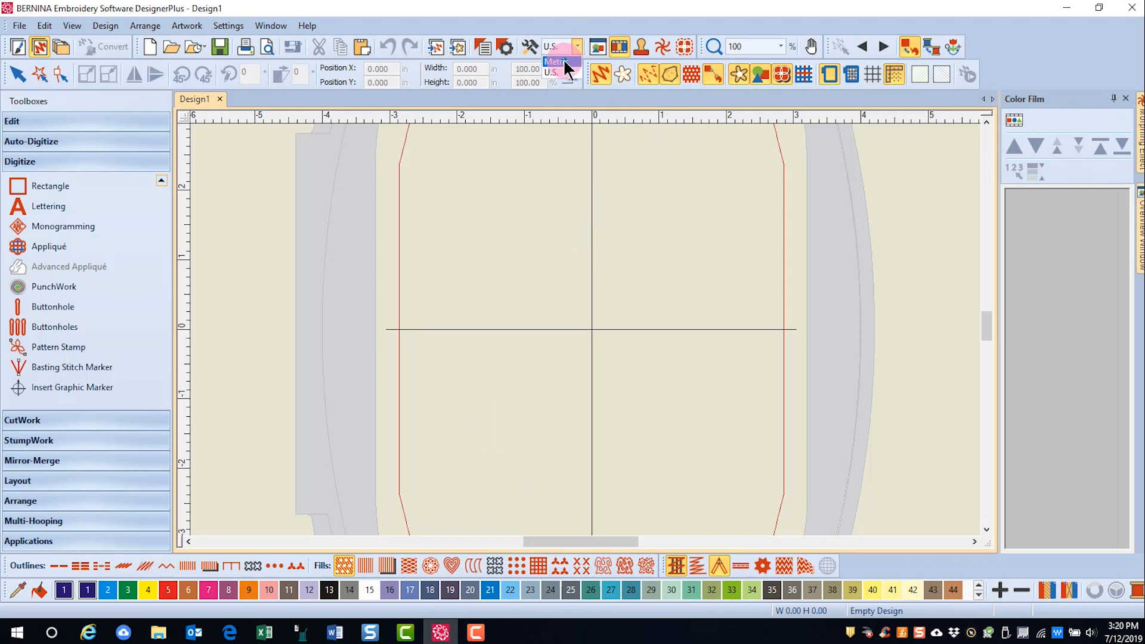
click(557, 60)
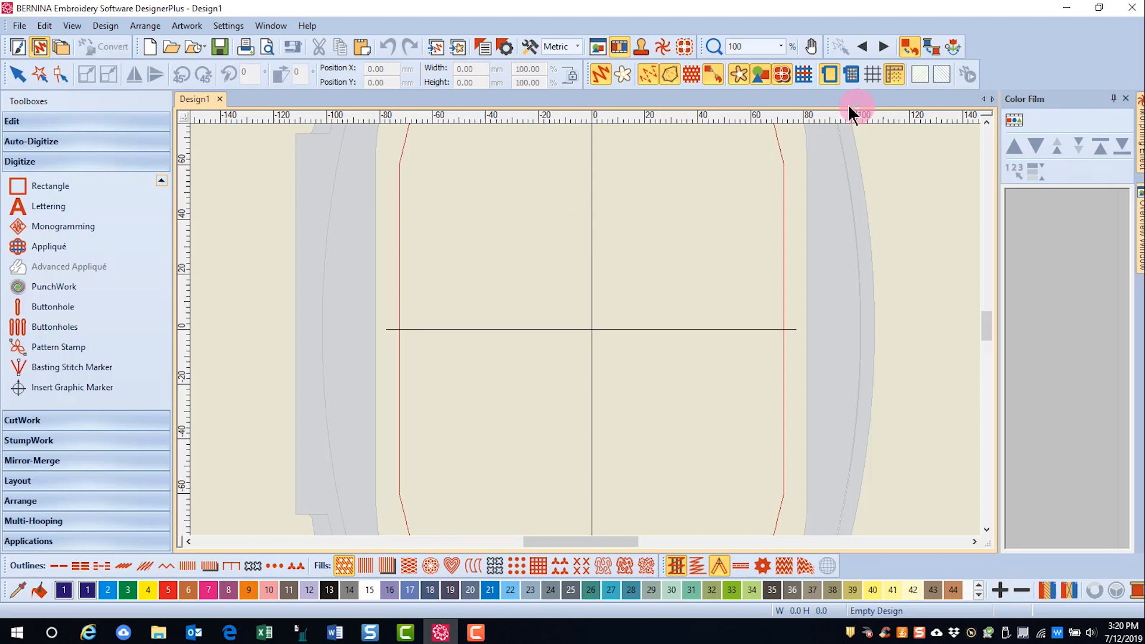
mouse_move(871, 74)
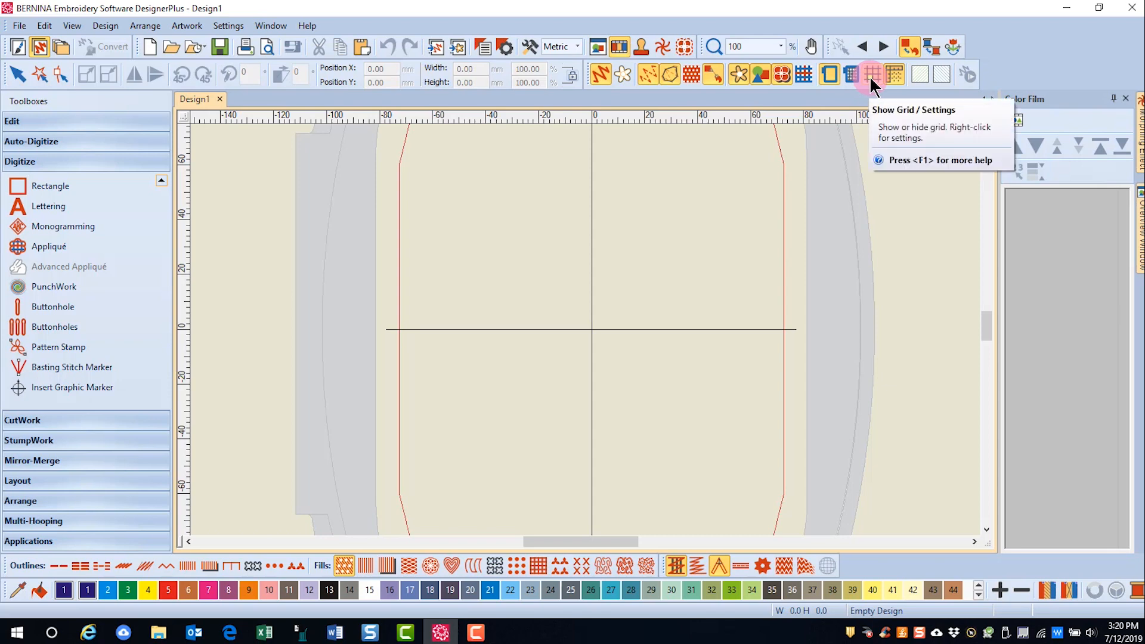
- Show the design grid with 3.00 mm horizontal and vertical spacing
right_click(869, 74)
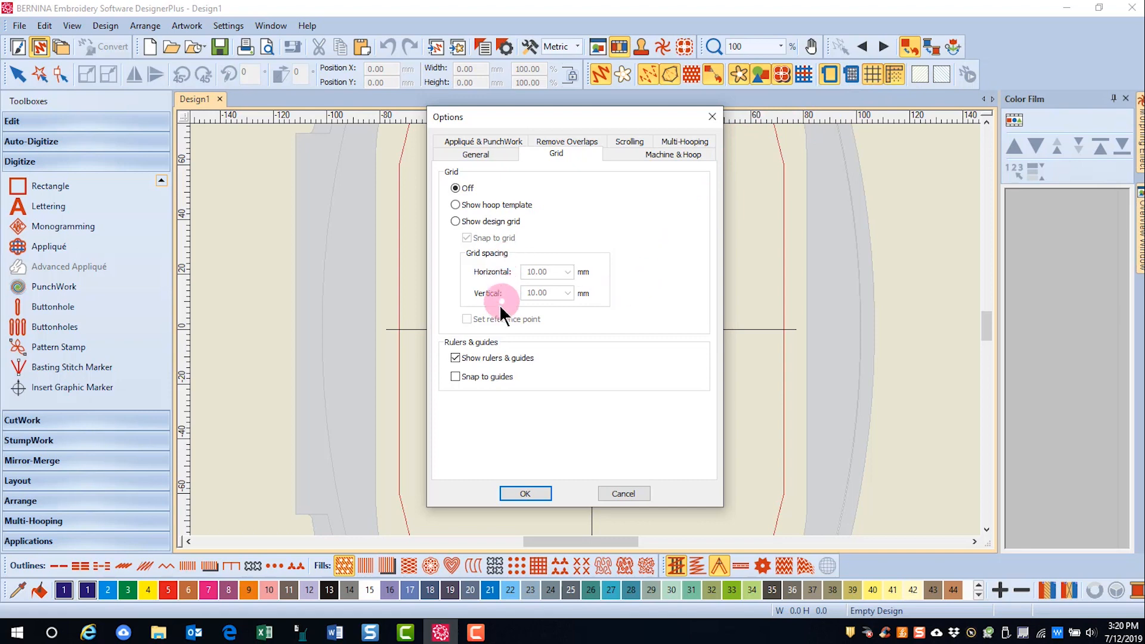
mouse_move(480, 278)
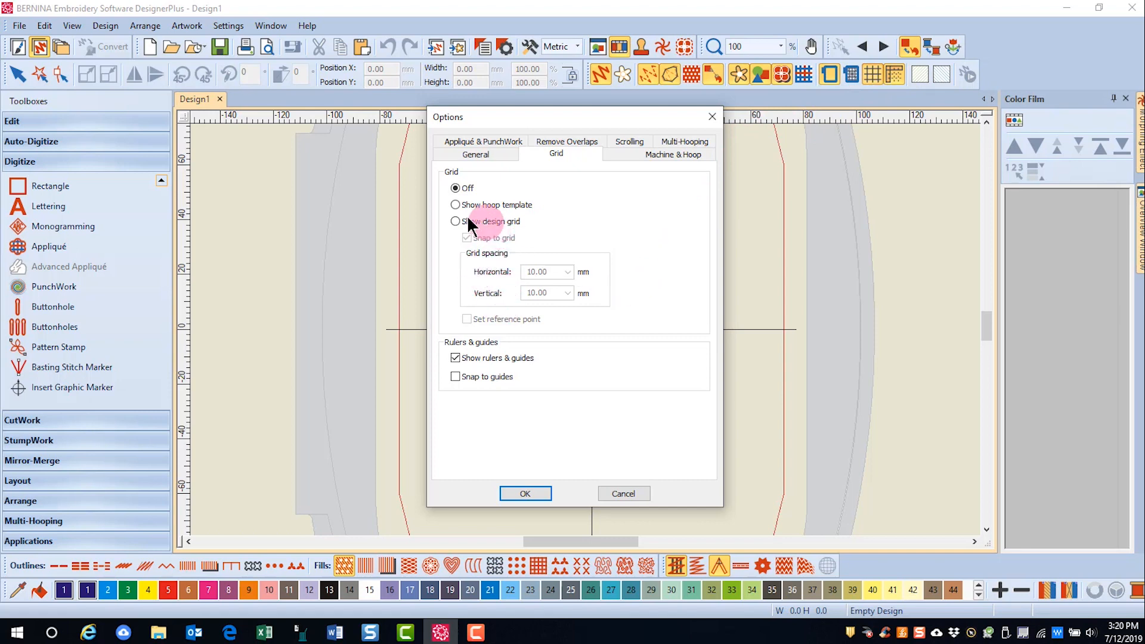
click(456, 222)
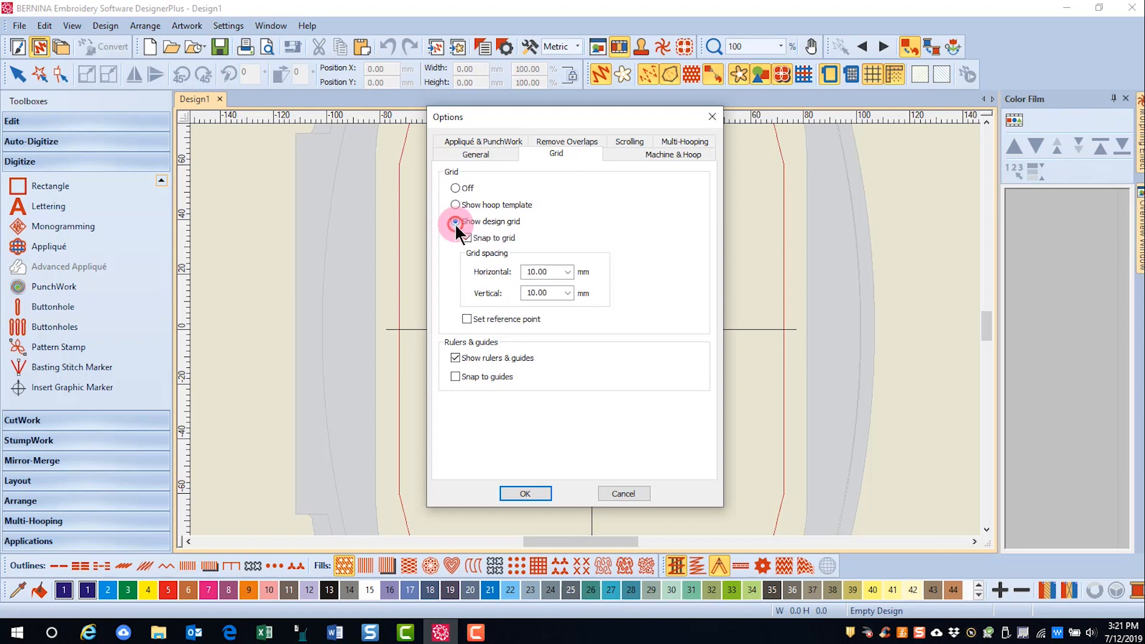
click(455, 222)
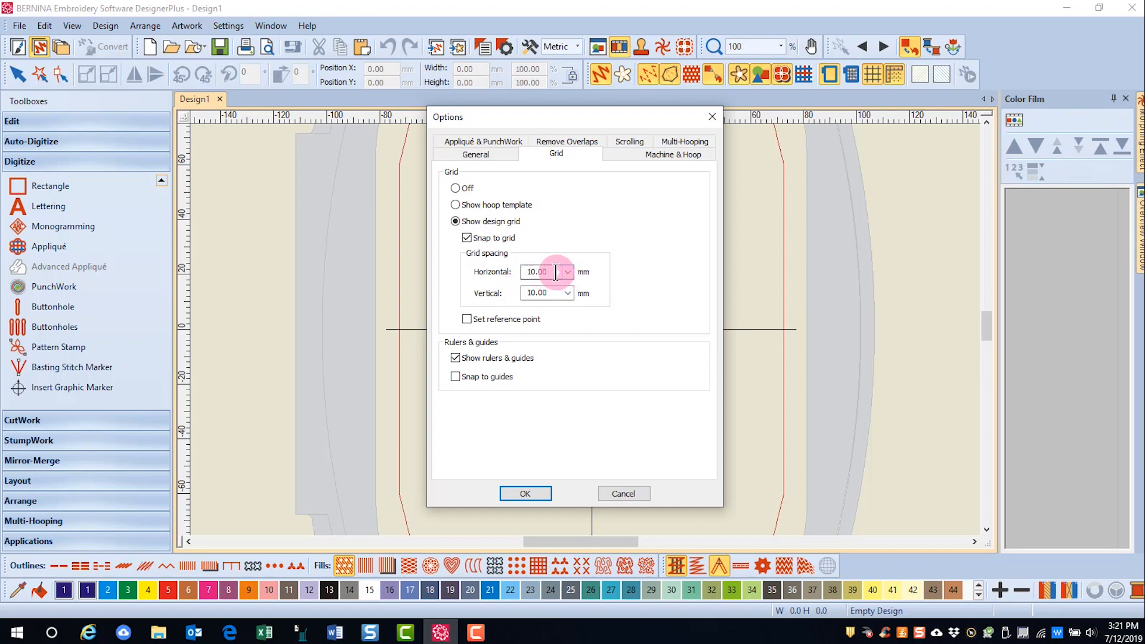
click(540, 293)
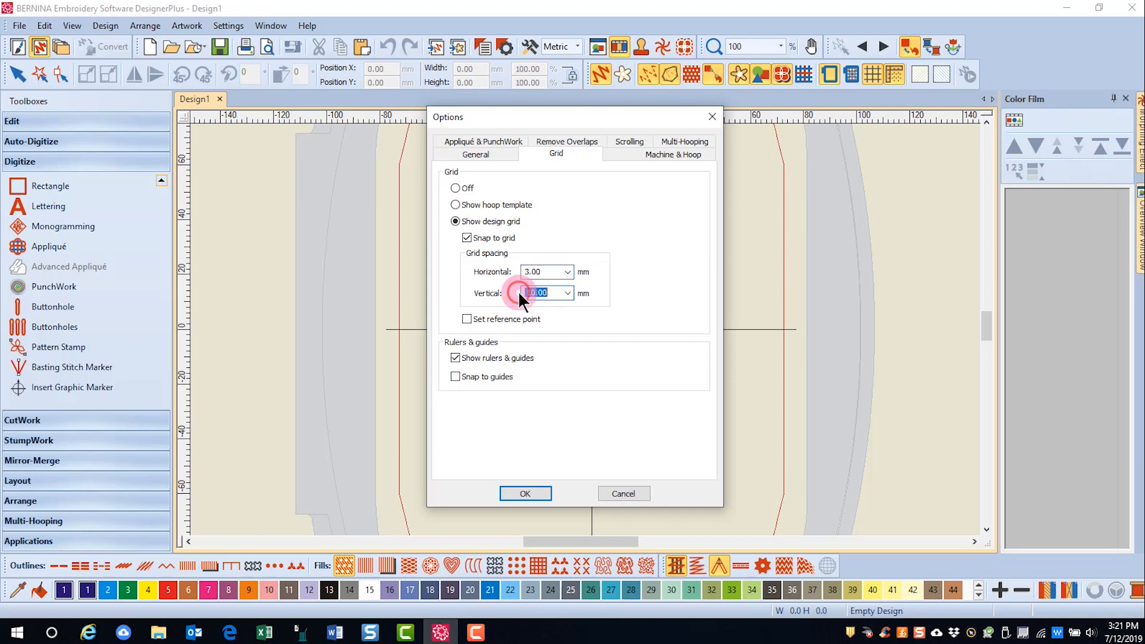
click(525, 493)
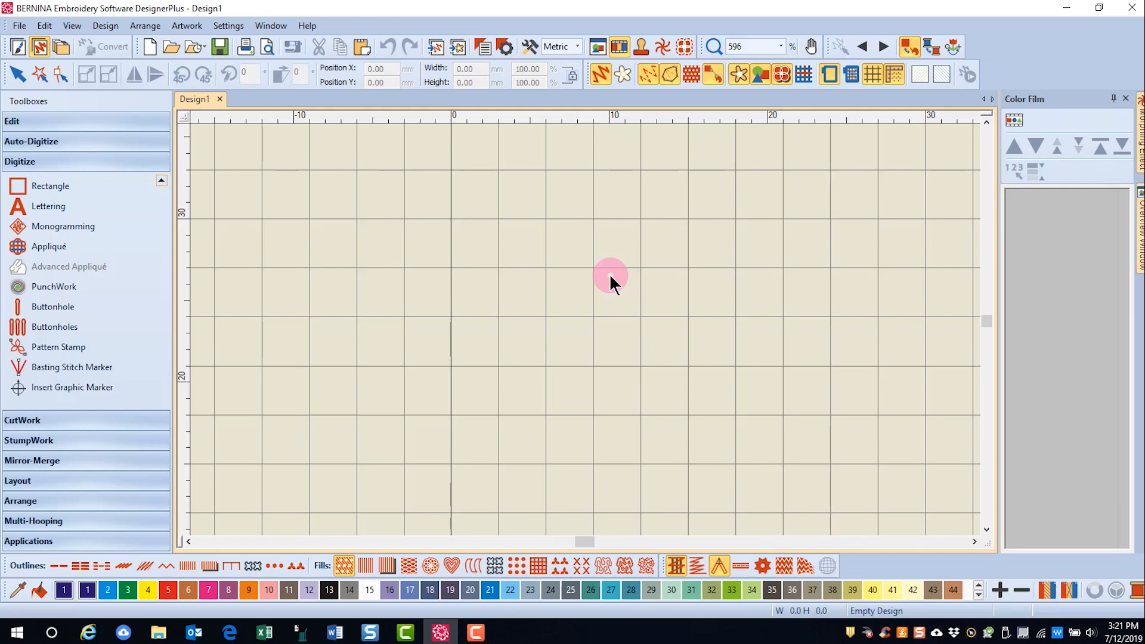
mouse_move(592, 223)
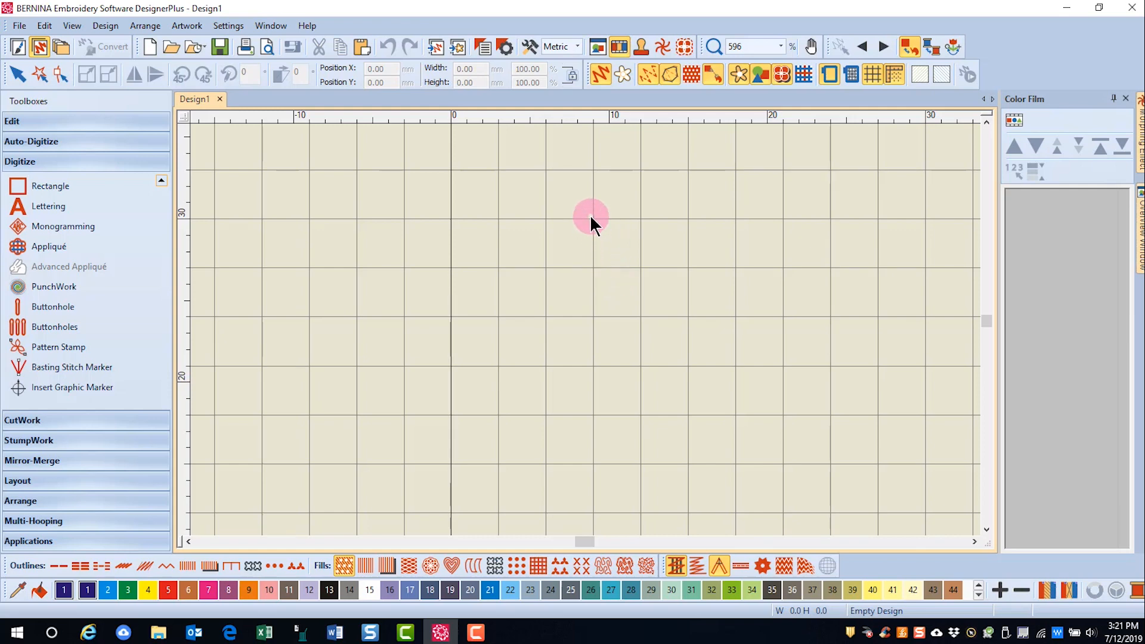
mouse_move(596, 320)
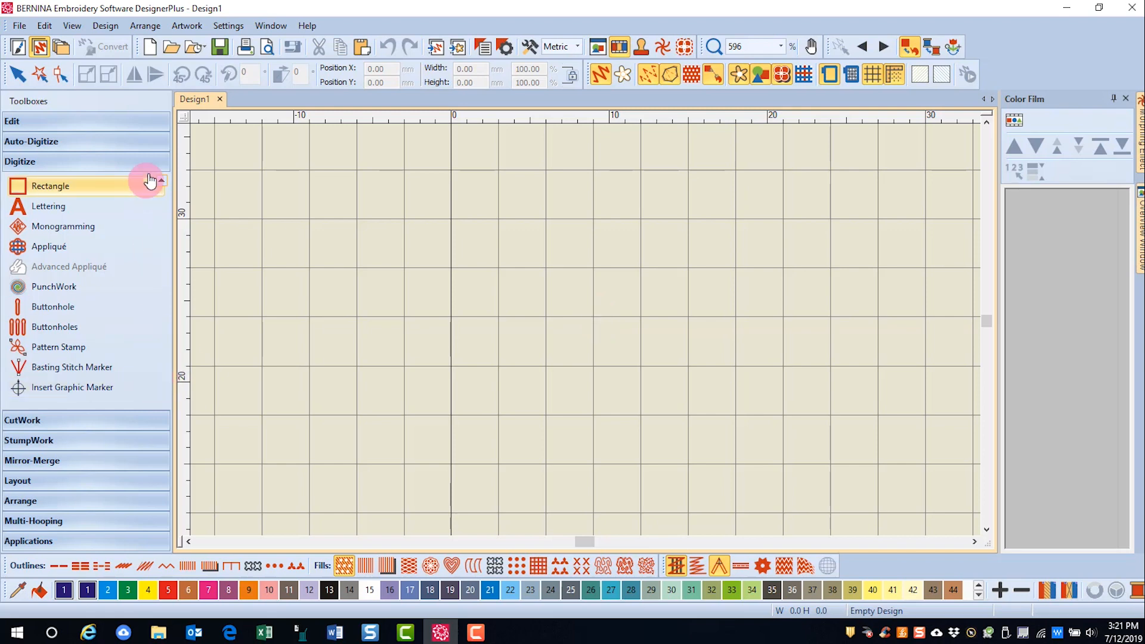
- Scroll the Digitize toolbox up so the Open Object tool is visible
click(161, 180)
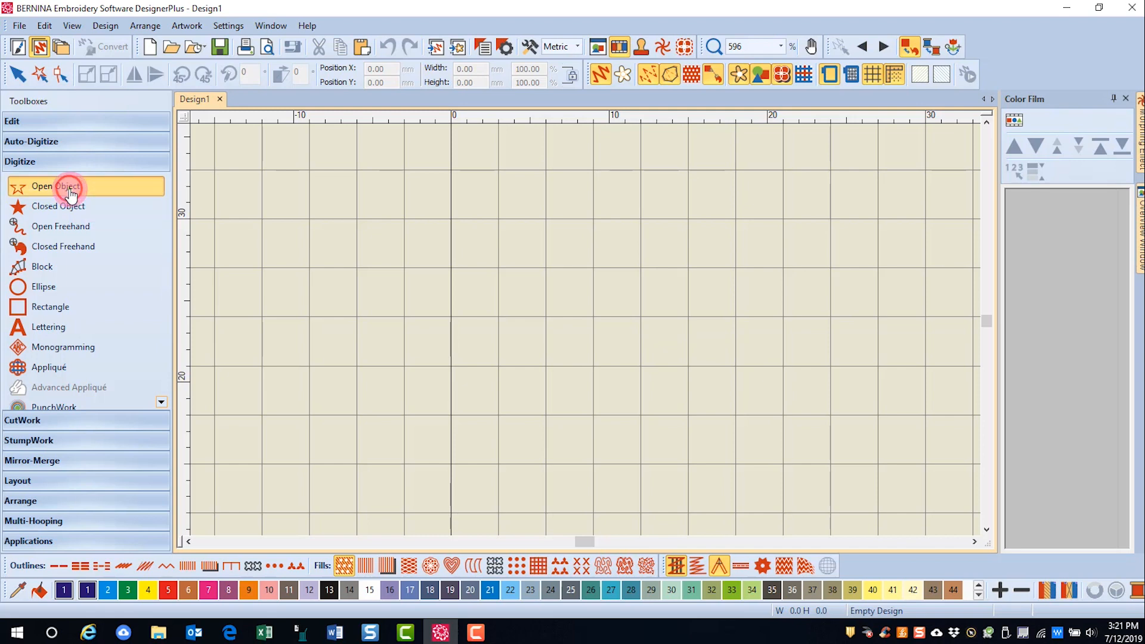
- Digitize a 6 mm eight-spoke star as one continuous open-line object on grid points
click(55, 187)
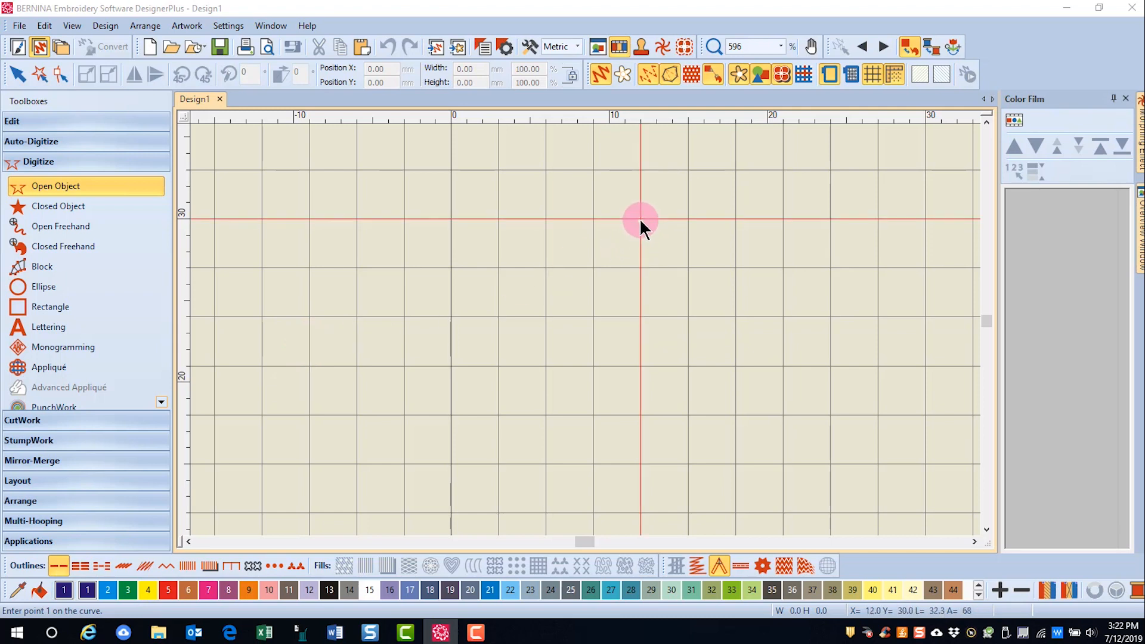
click(641, 219)
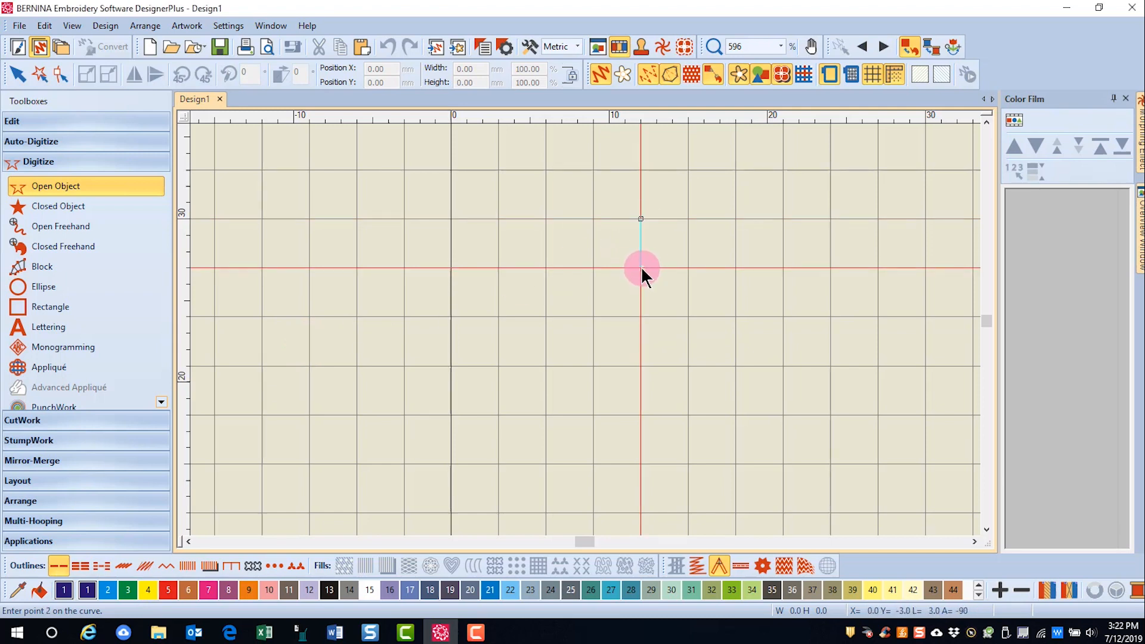
mouse_move(643, 276)
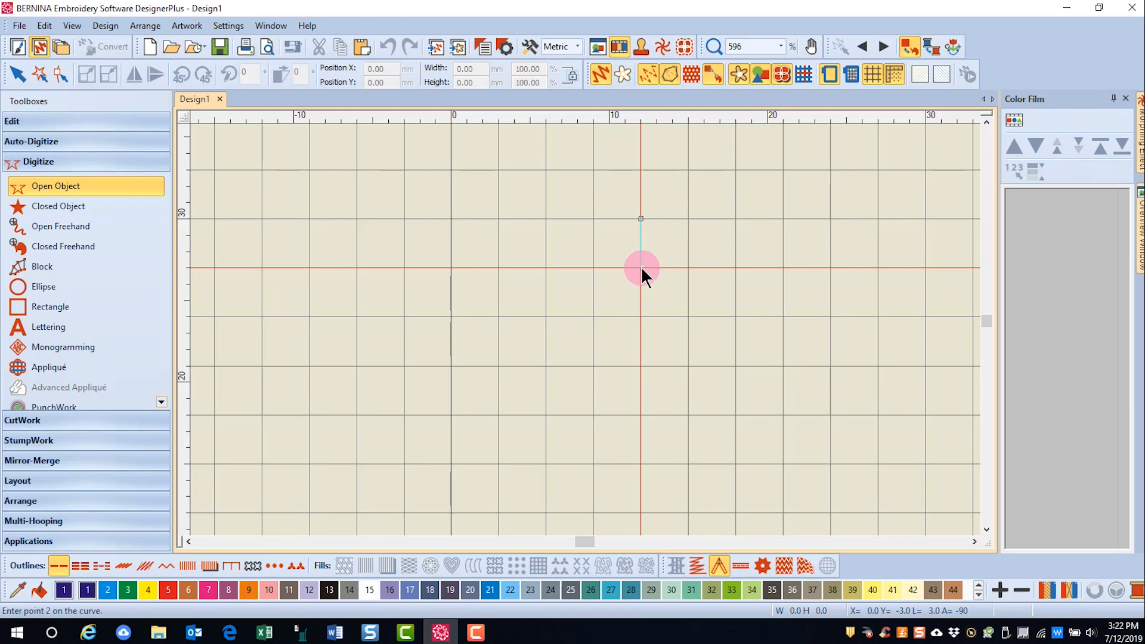
click(641, 266)
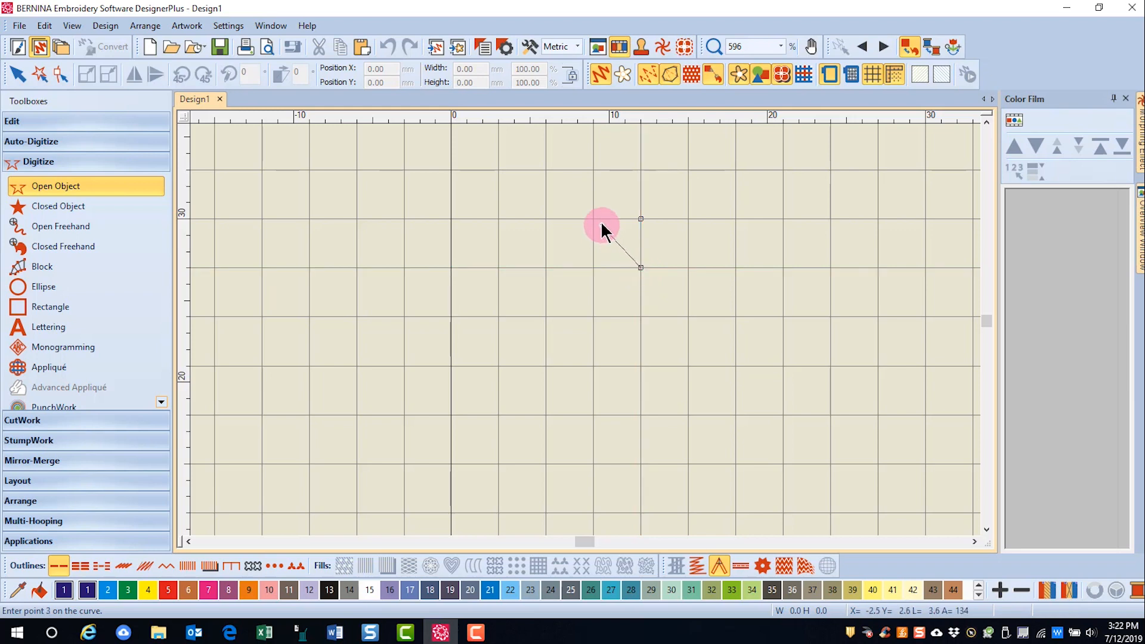
click(641, 268)
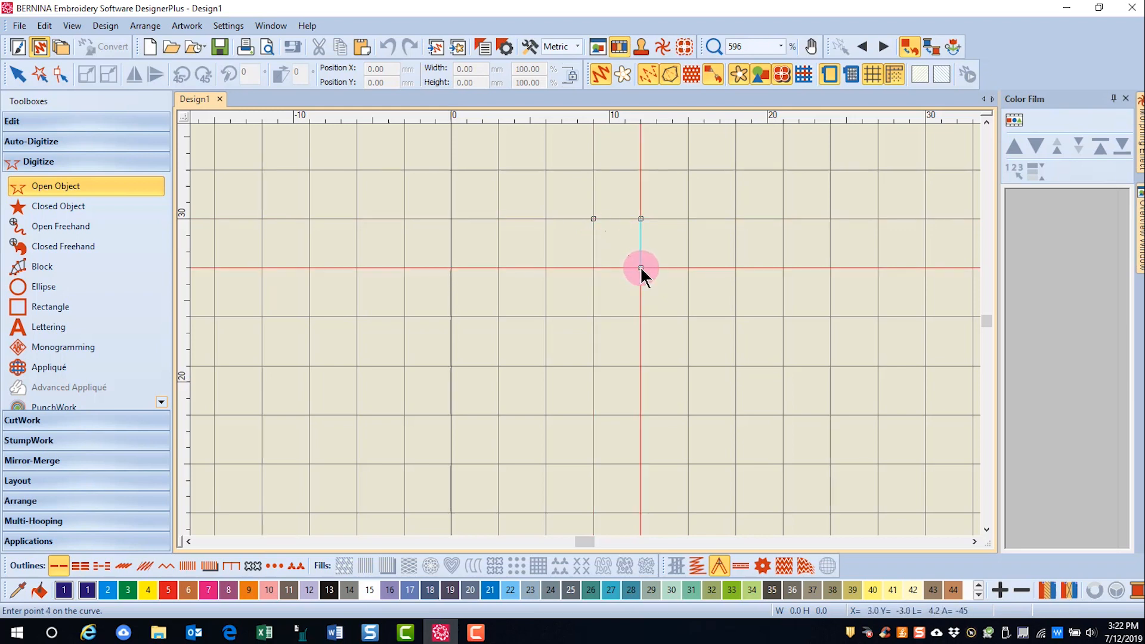
click(687, 220)
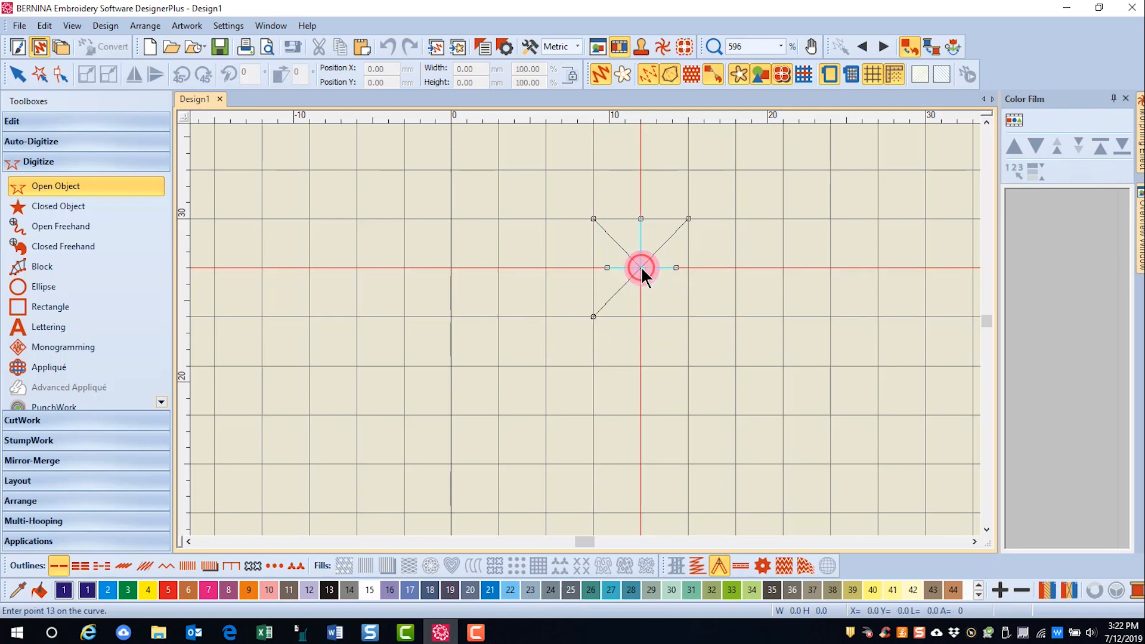
click(687, 317)
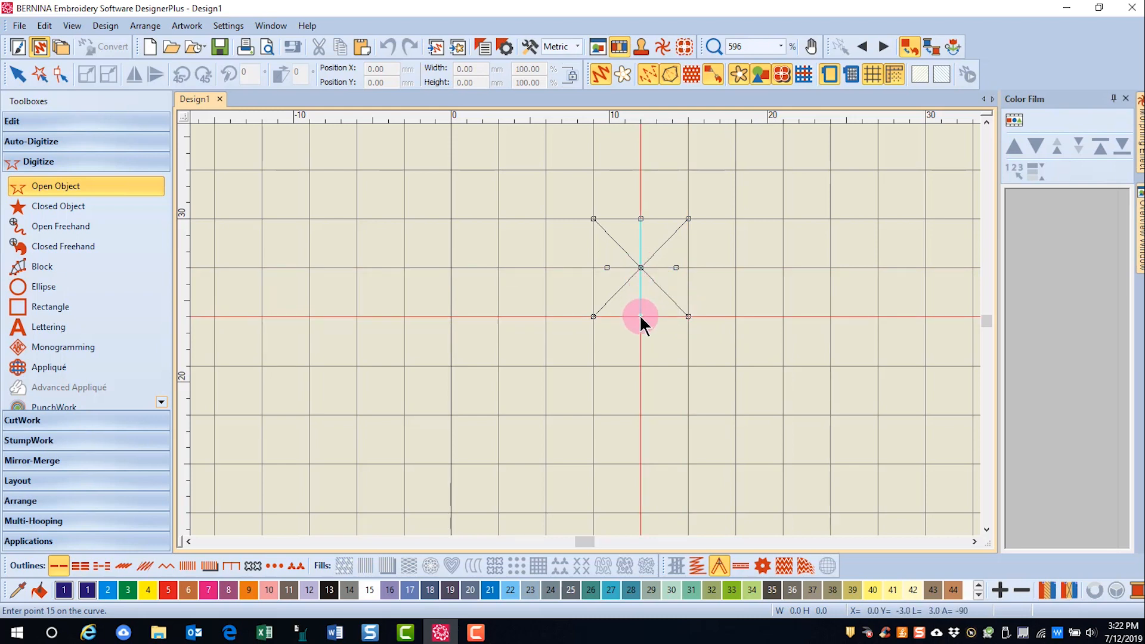
click(640, 317)
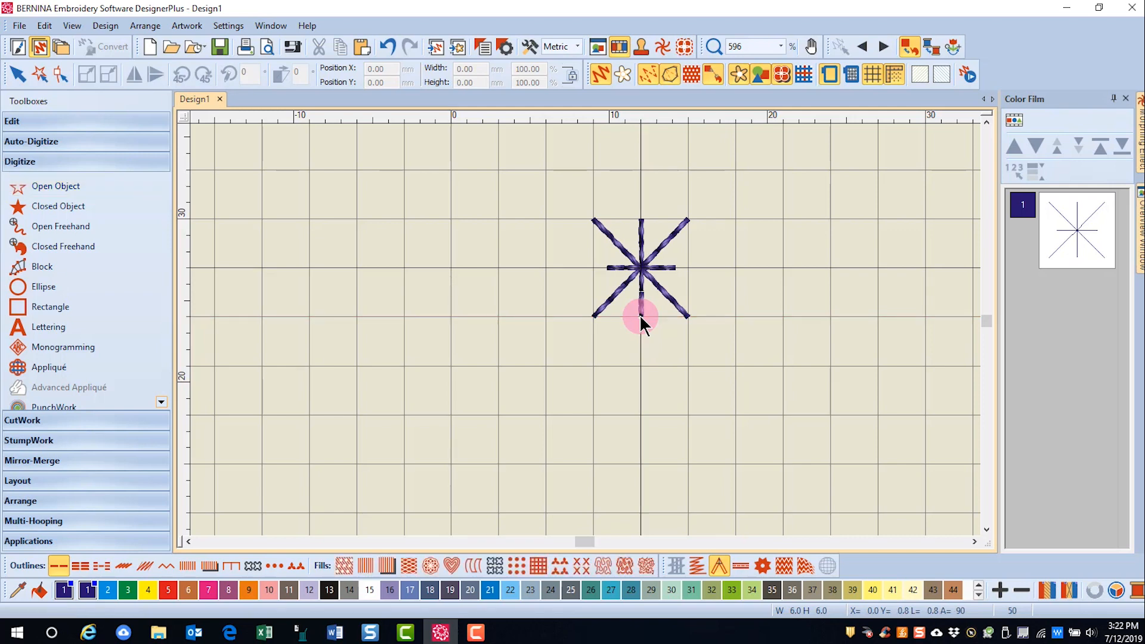
- Start Create Pattern from the star and make a new pattern set named Custom Stamp
click(641, 267)
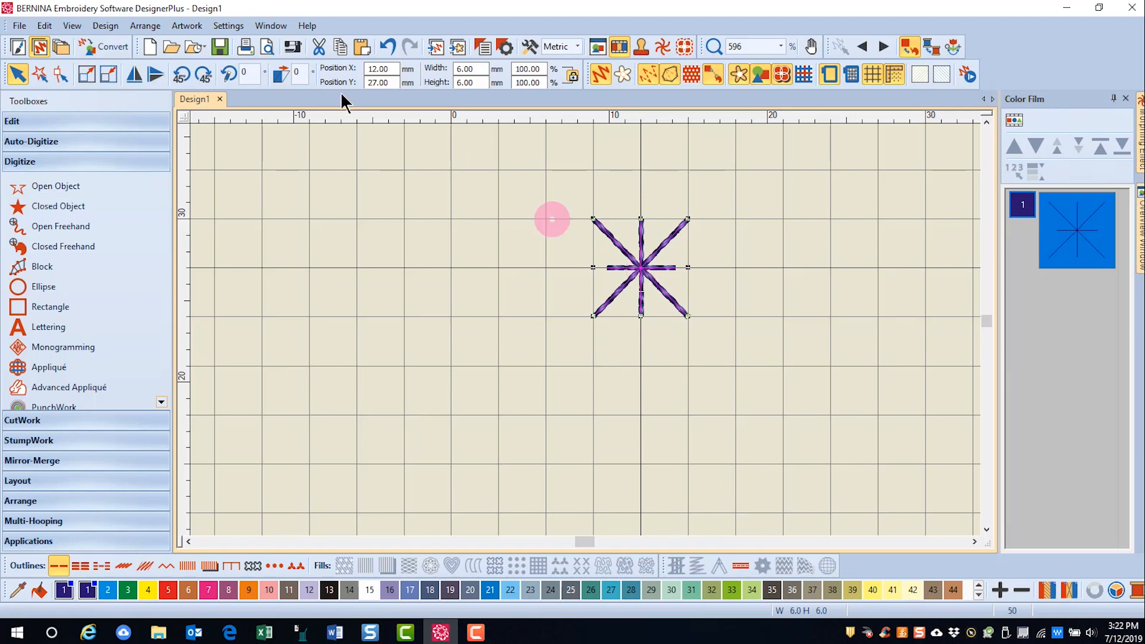
click(228, 25)
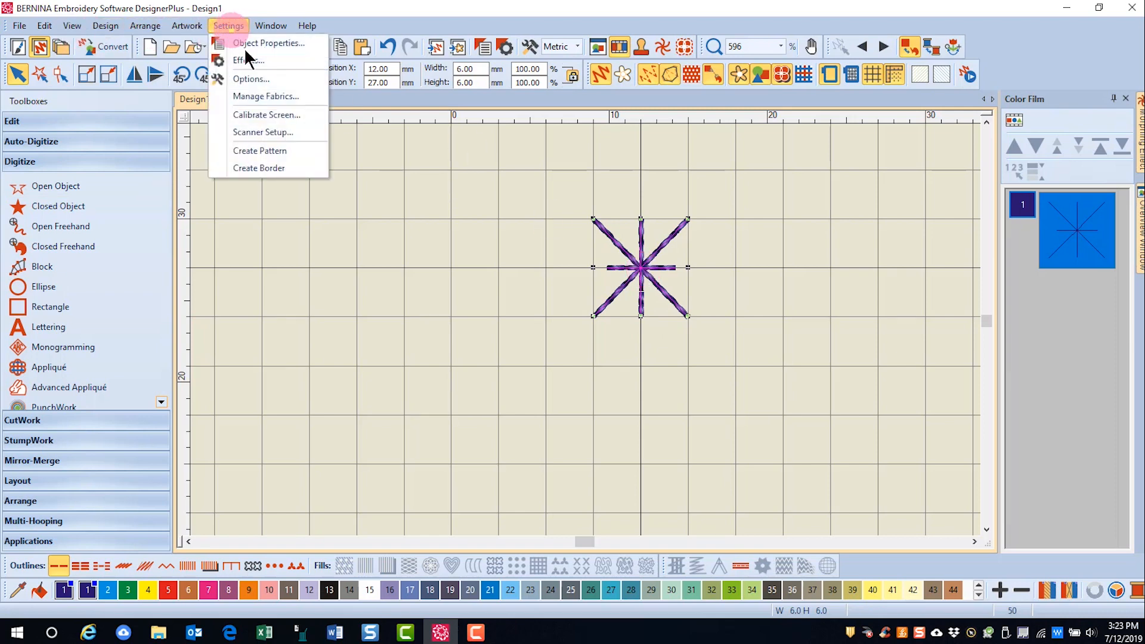
mouse_move(258, 152)
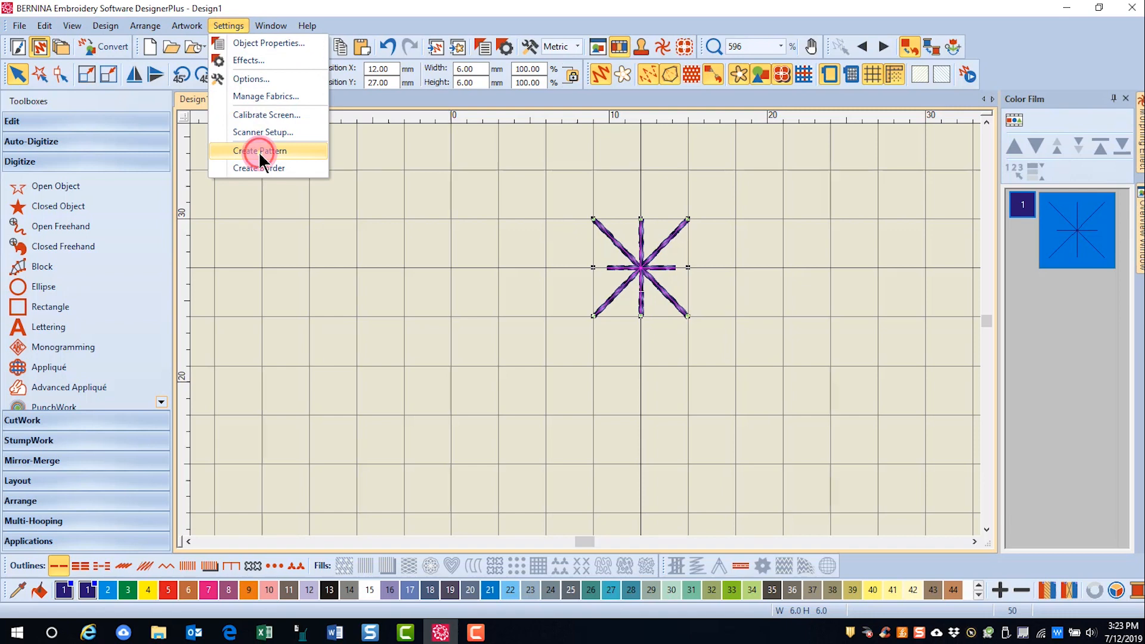
click(259, 150)
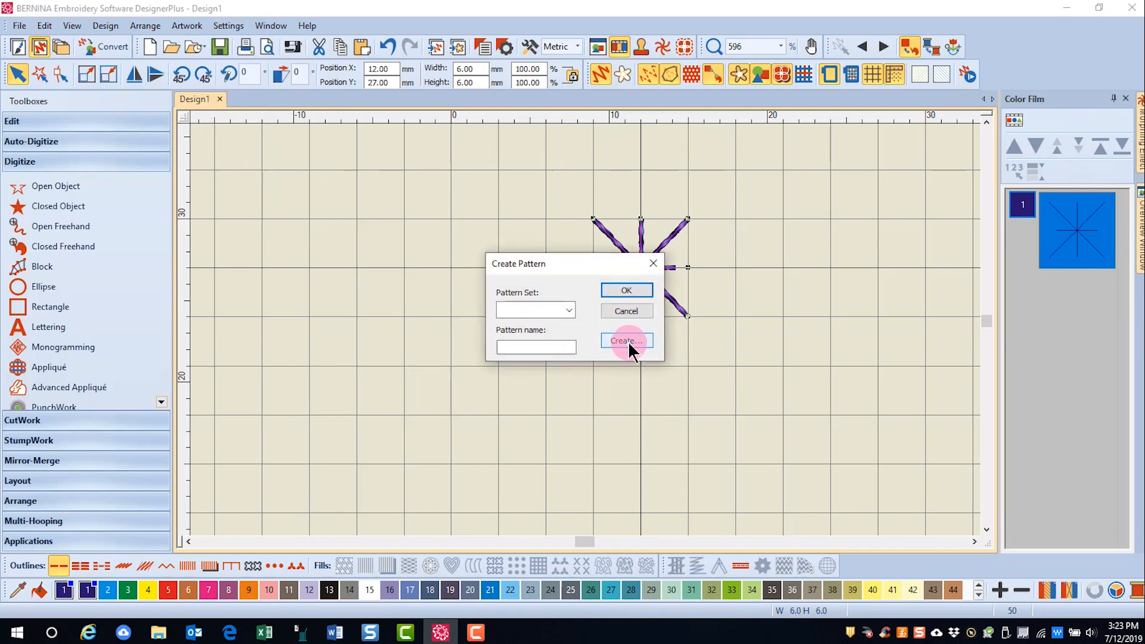
click(625, 340)
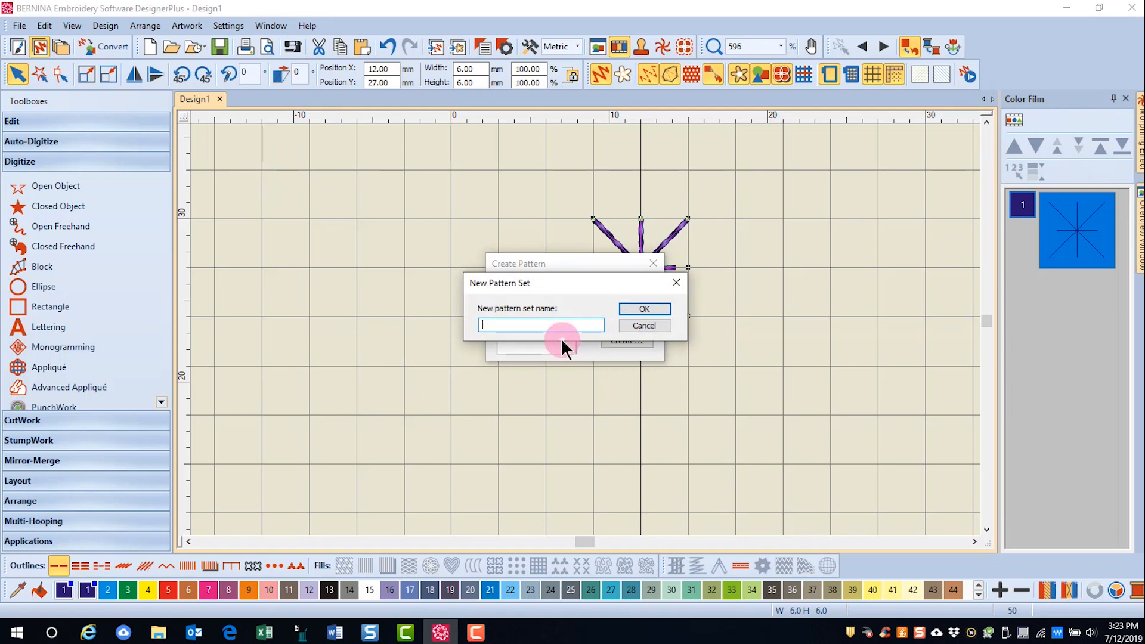
text(Custom Stamp)
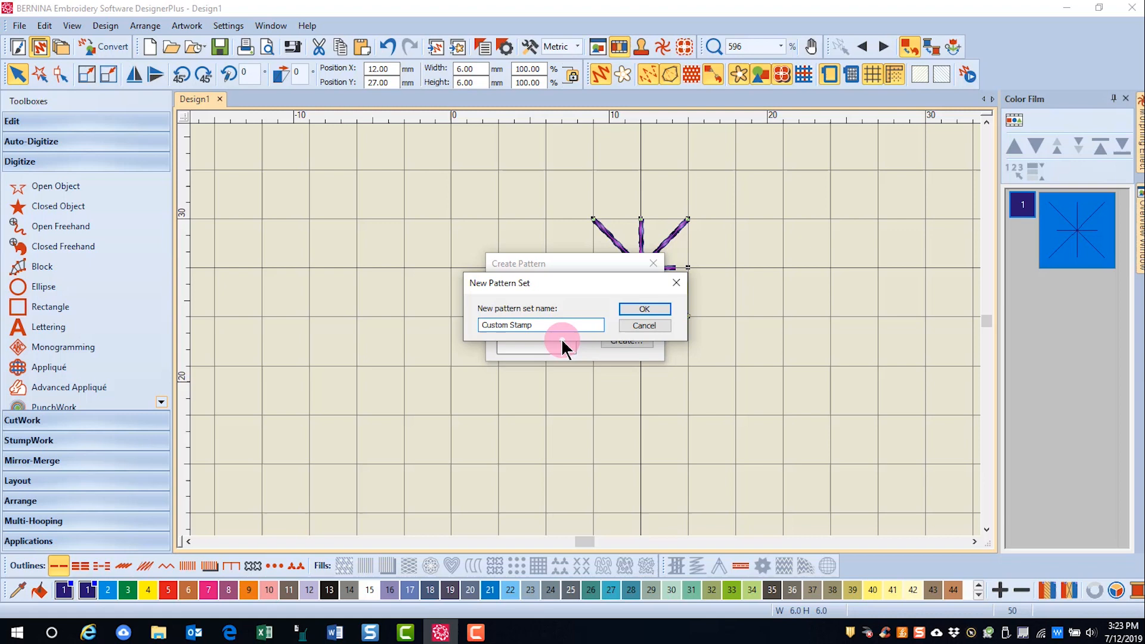
click(643, 308)
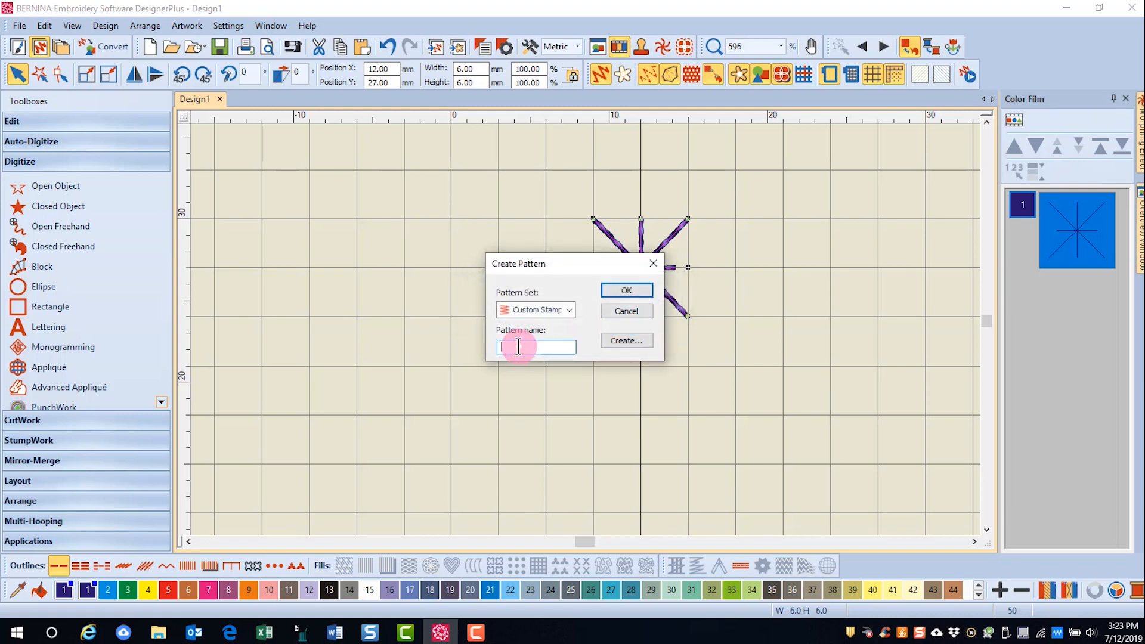
- Name the new pattern Snowflake and confirm it
text(Snowflake)
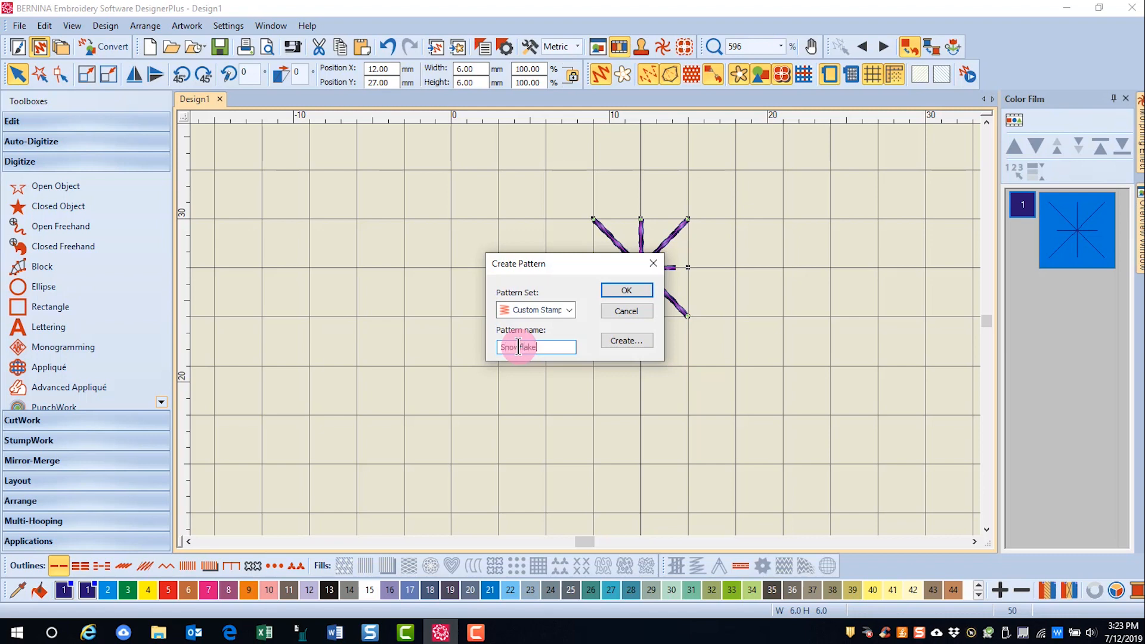
click(624, 290)
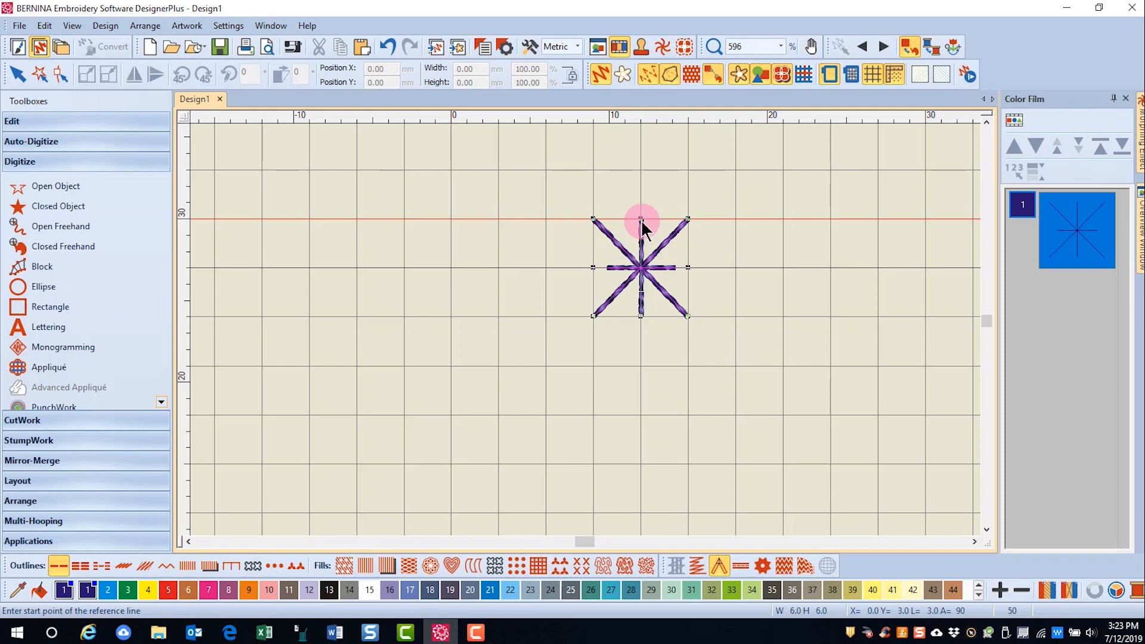
mouse_move(643, 227)
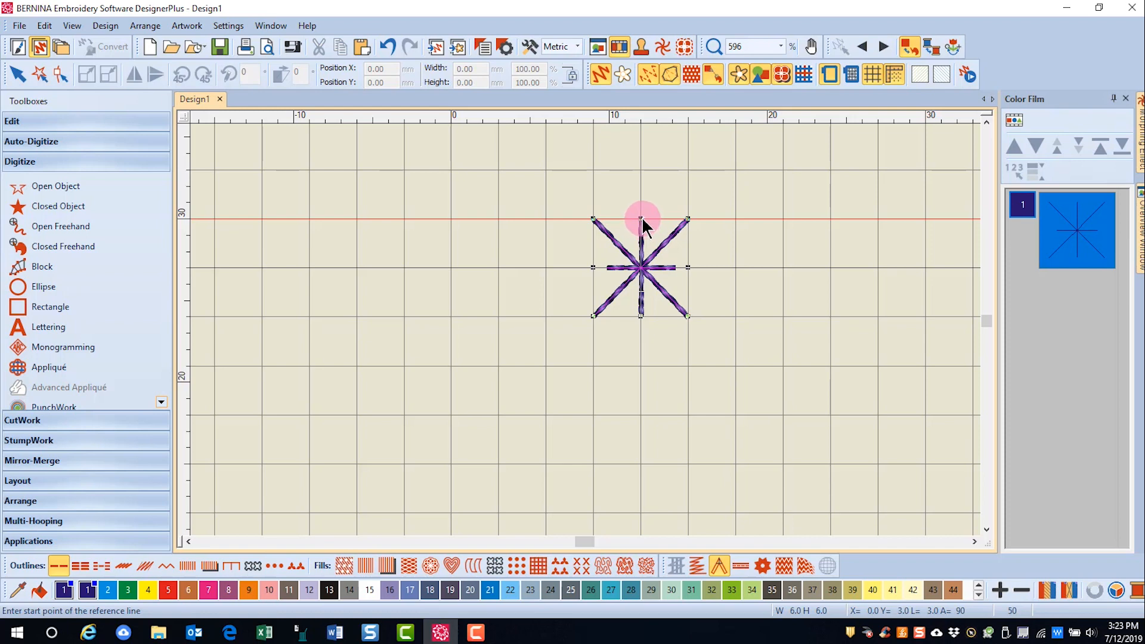
- Set a vertical reference line from the star's top to bottom and accept the confirmation
click(642, 220)
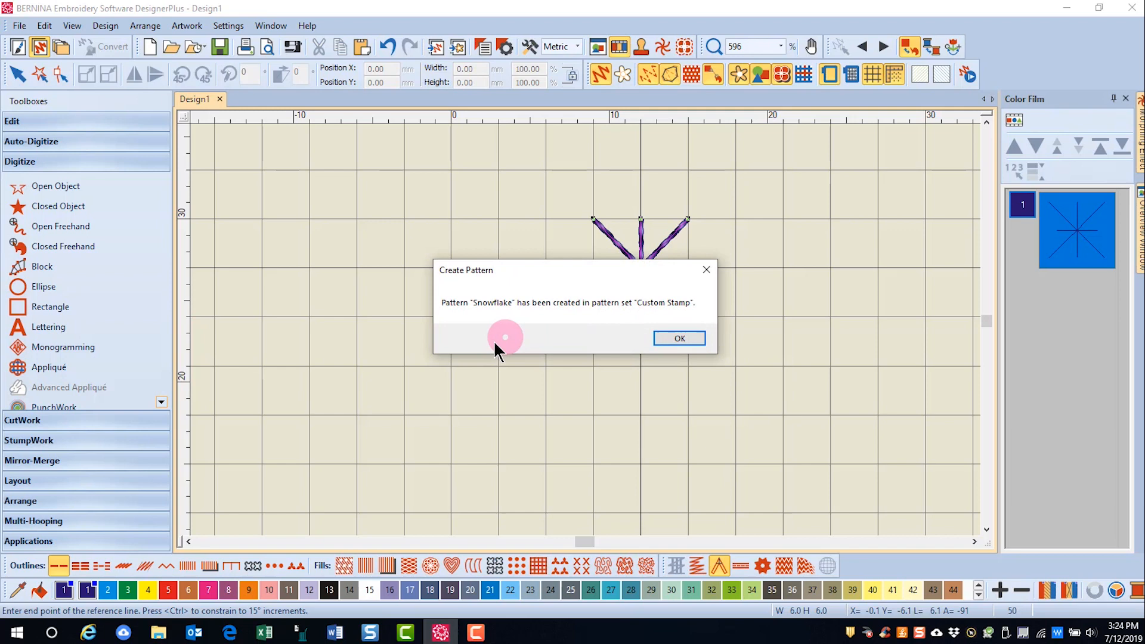
mouse_move(704, 321)
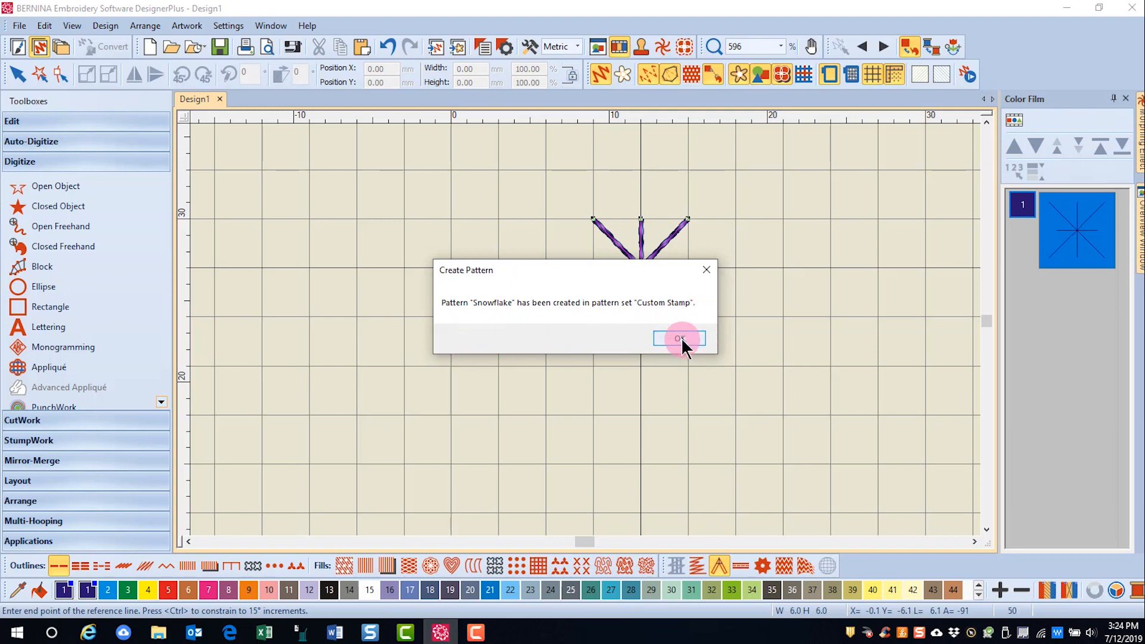
click(678, 337)
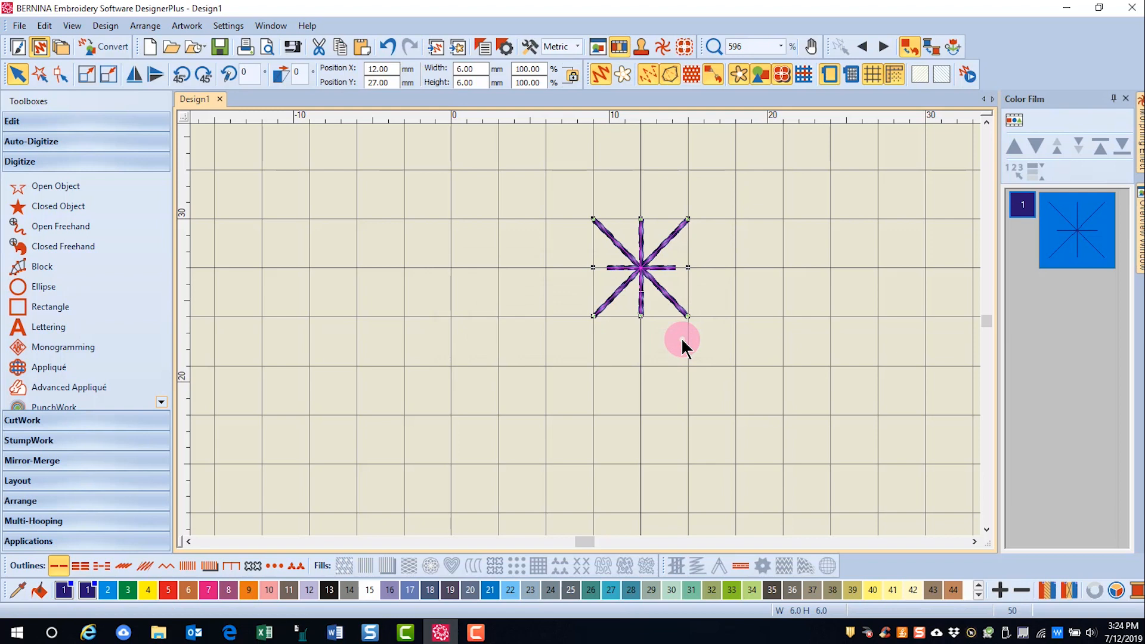
- Delete the star and stamp the Snowflake pattern from Custom Stamp onto the canvas
key(Delete)
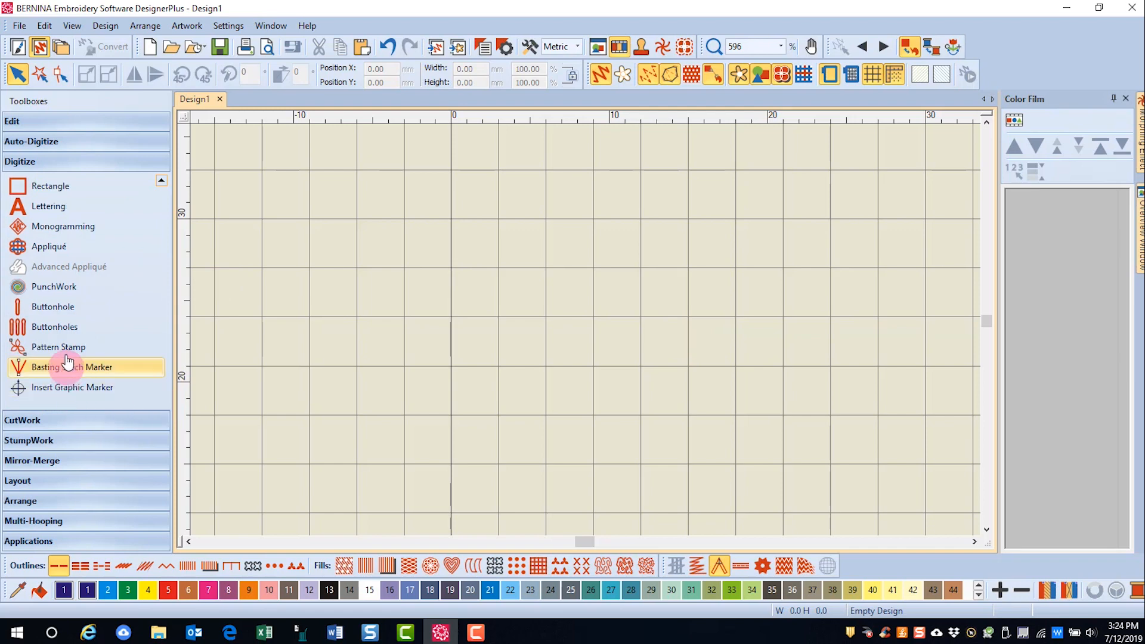
click(58, 347)
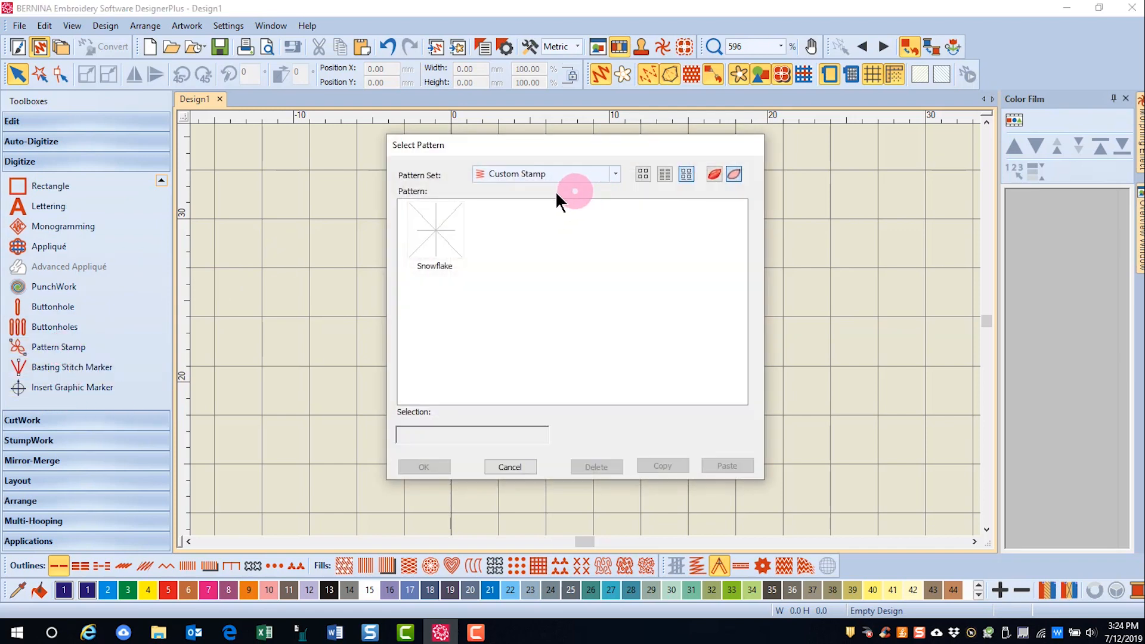
click(434, 234)
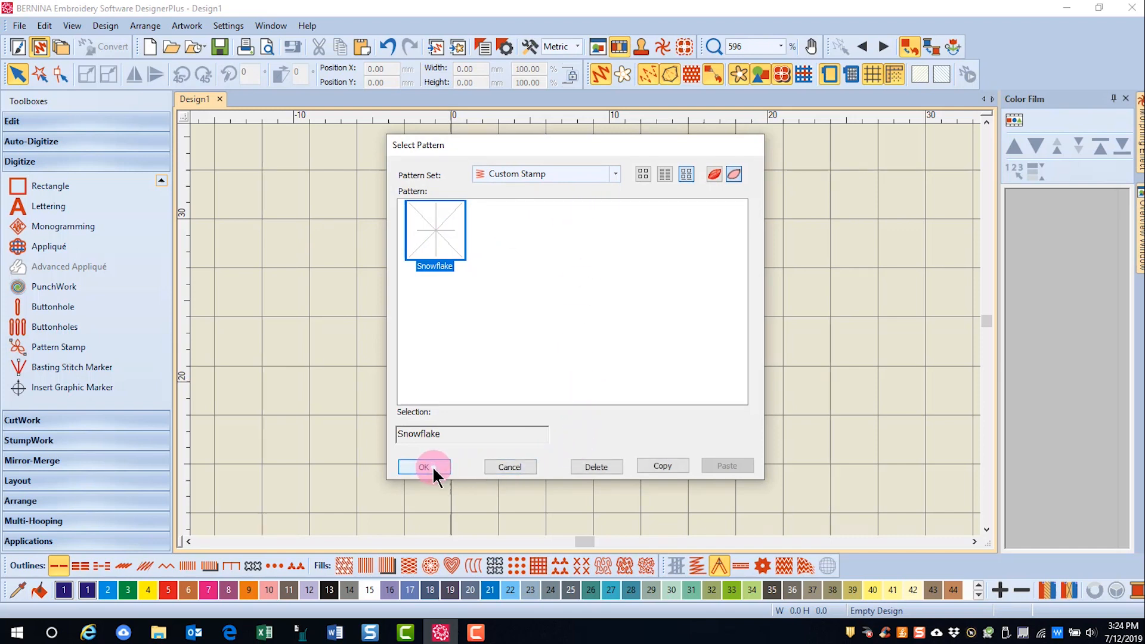
click(423, 466)
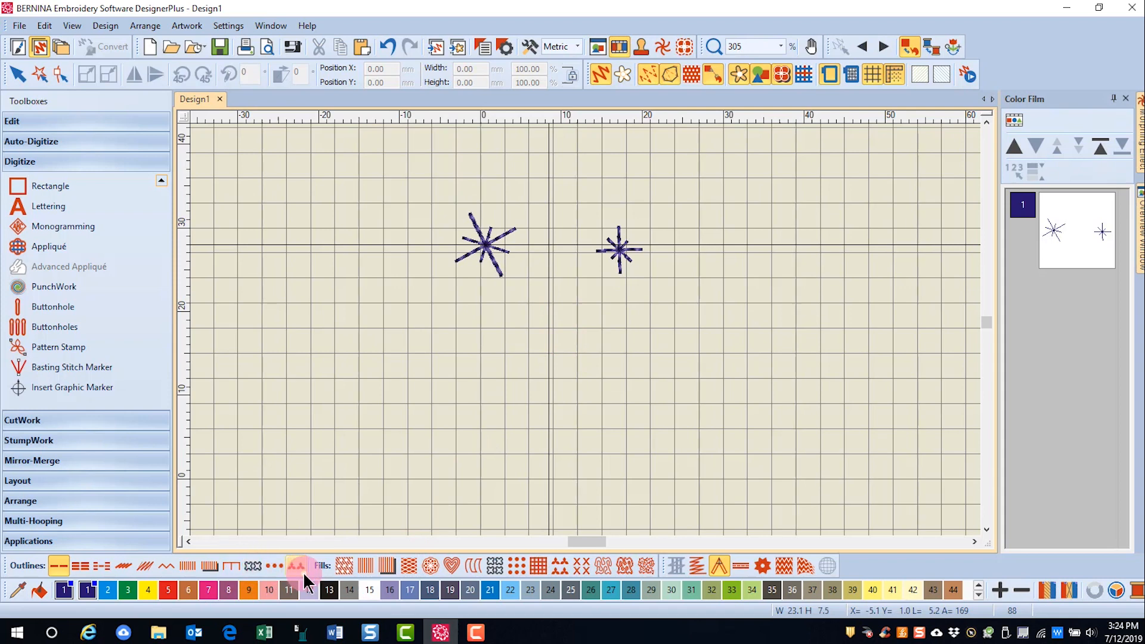
mouse_move(298, 565)
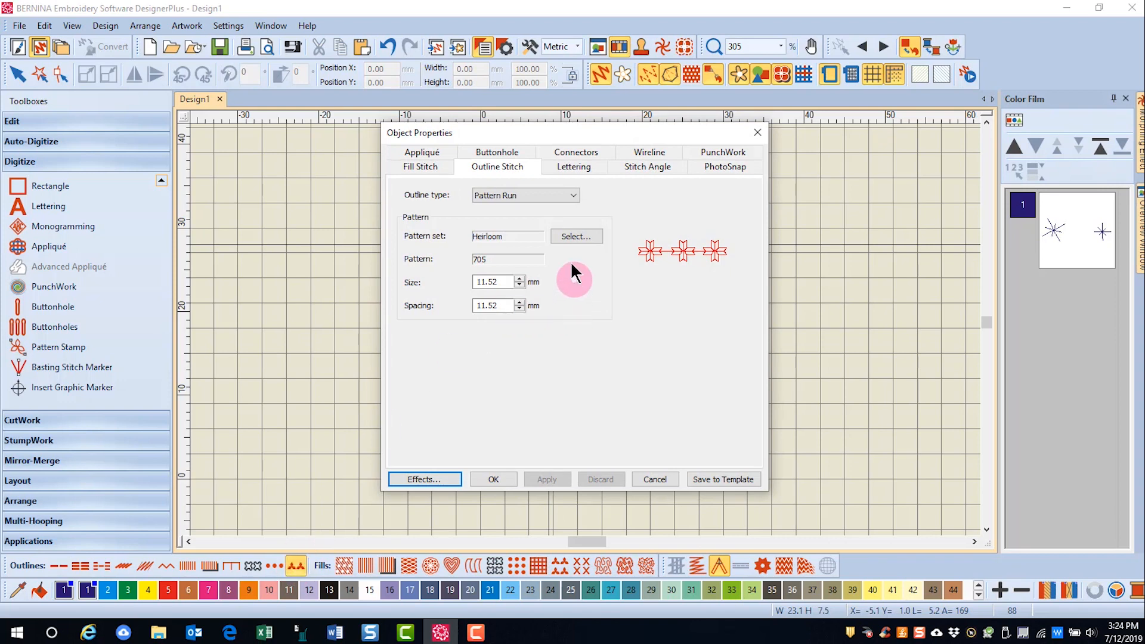
- Choose Custom Stamp > Snowflake as the Pattern Run outline for a horizontal row
click(575, 236)
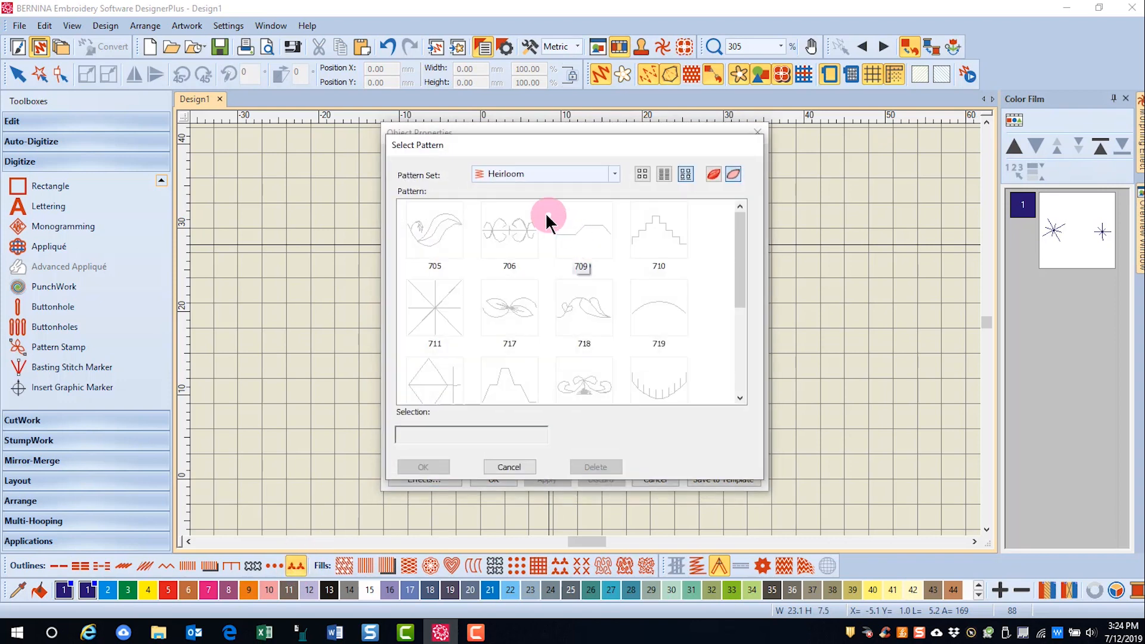
click(613, 174)
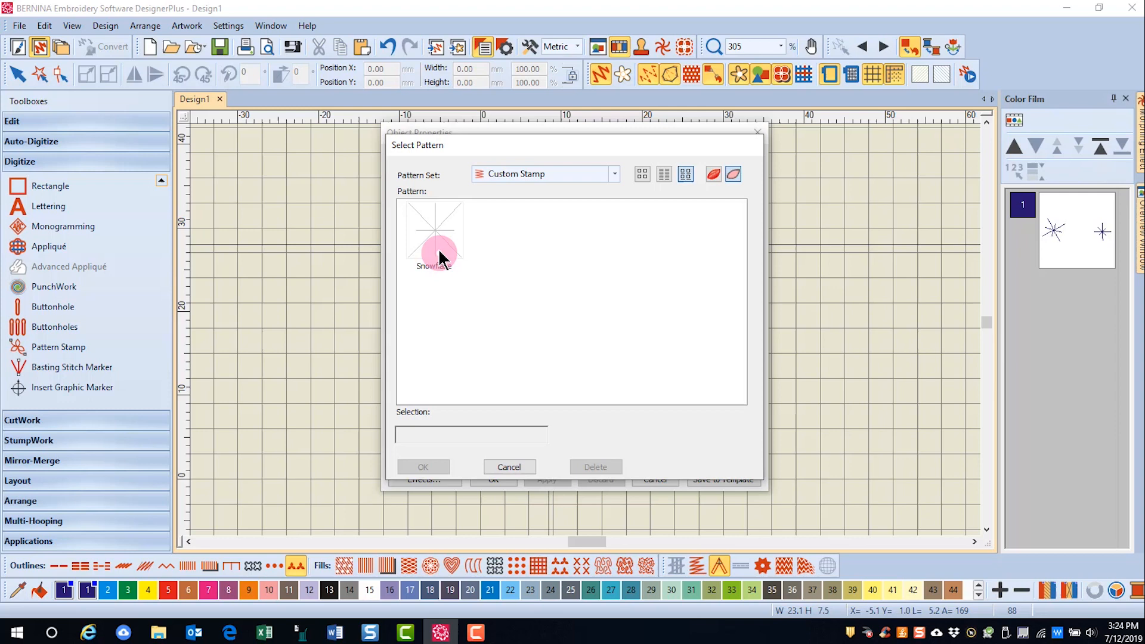
click(422, 467)
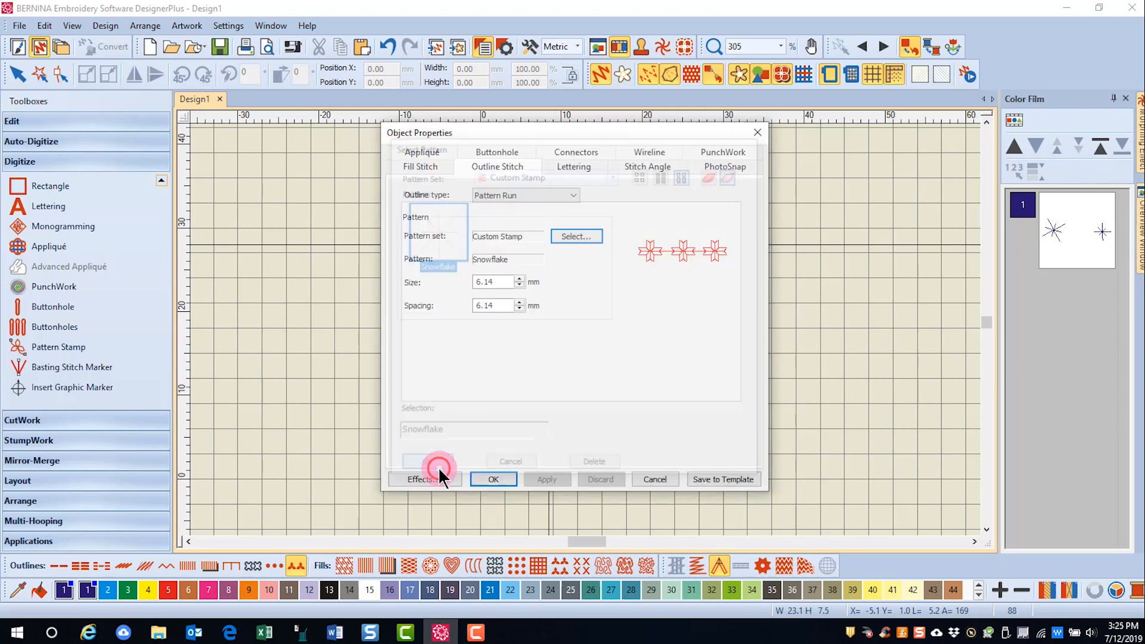
click(492, 480)
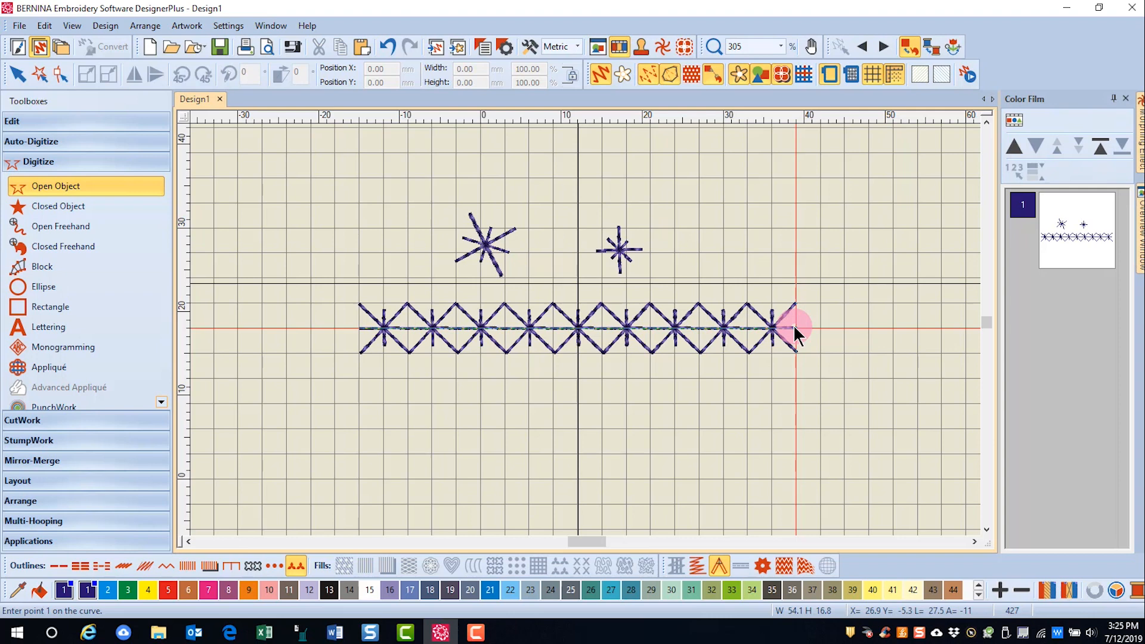
- Set the pattern fill to Custom Stamp > Snowflake and drag a rectangle below the row
click(557, 566)
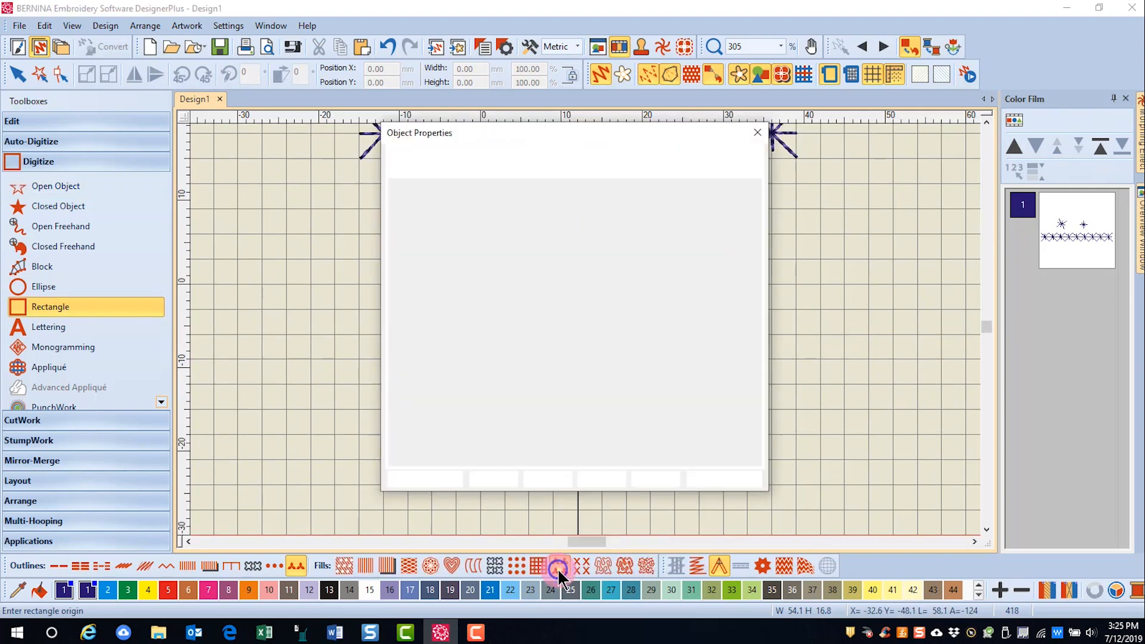
click(557, 566)
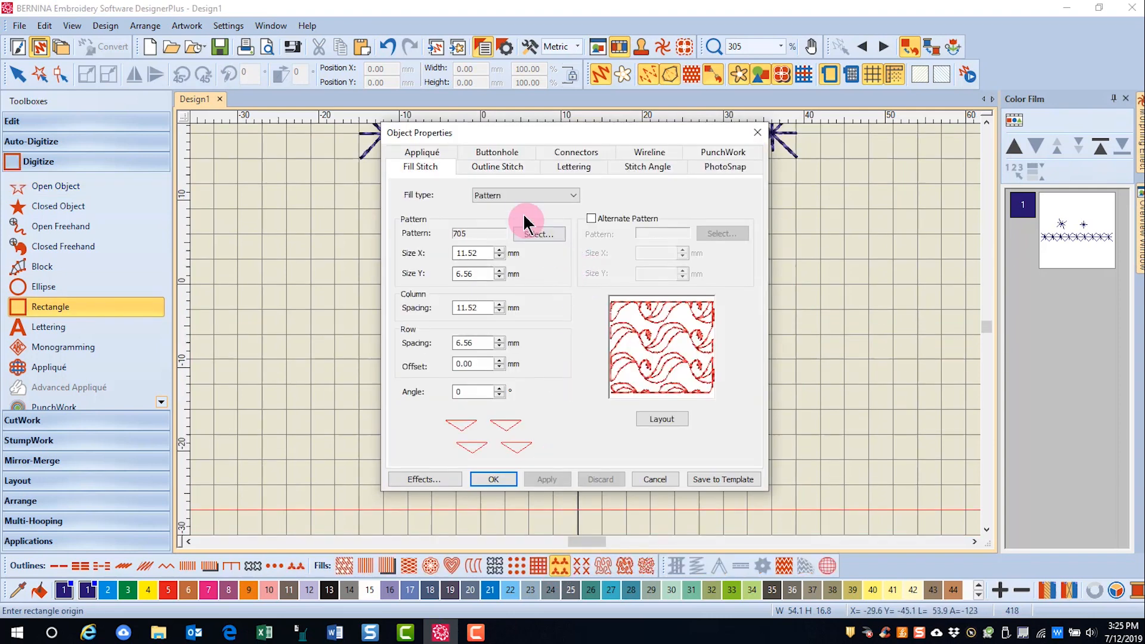
click(538, 234)
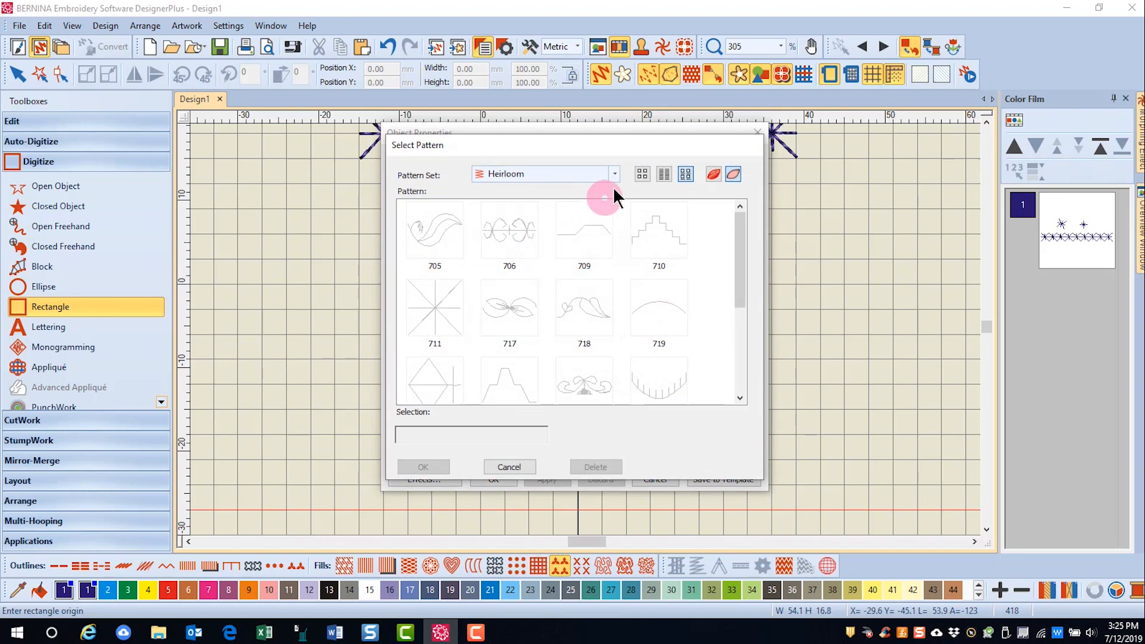
click(613, 174)
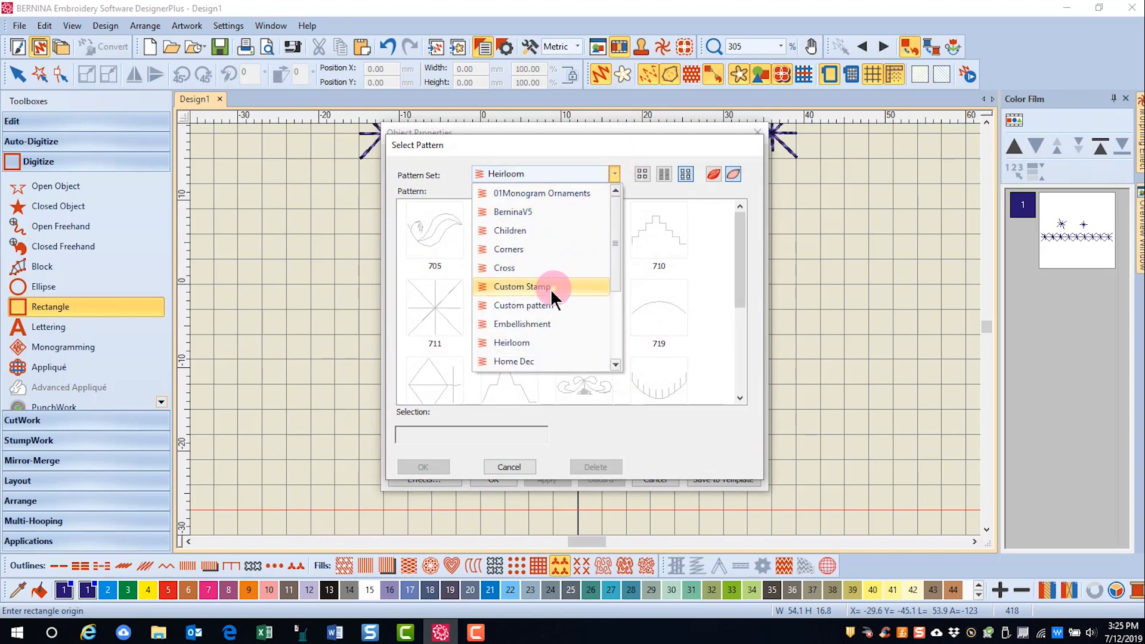
click(523, 285)
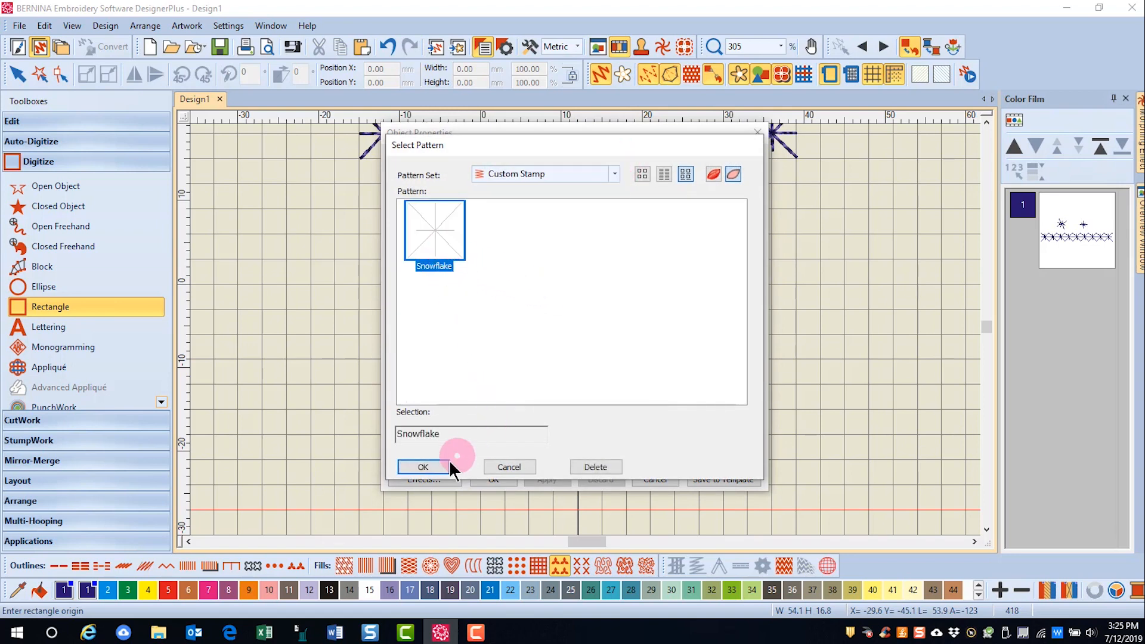
click(421, 467)
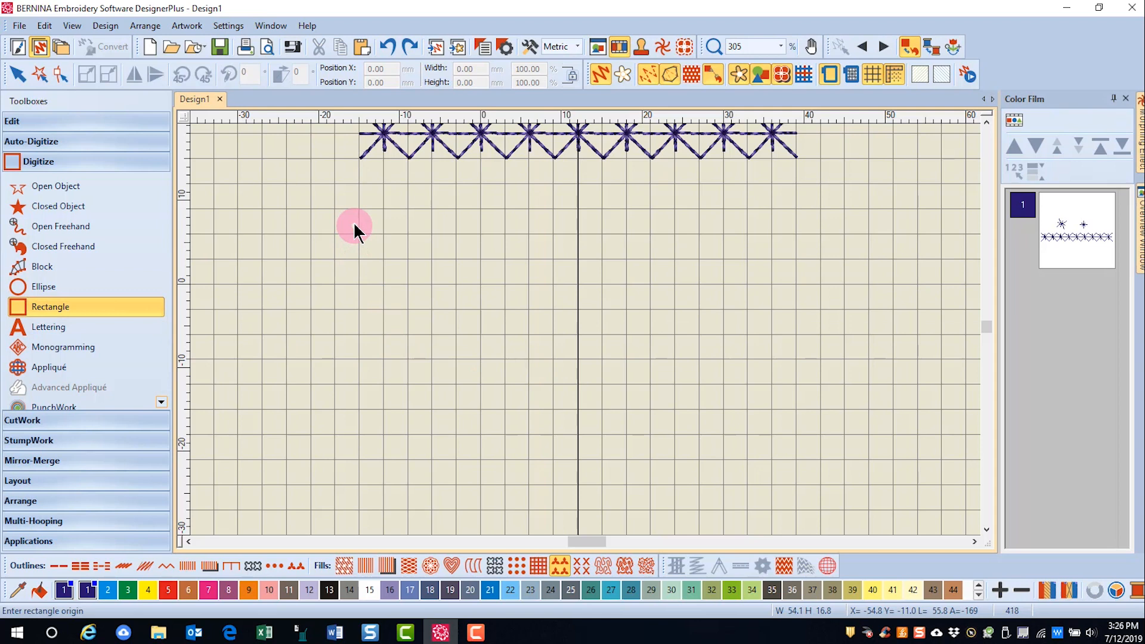
drag(355, 224, 720, 509)
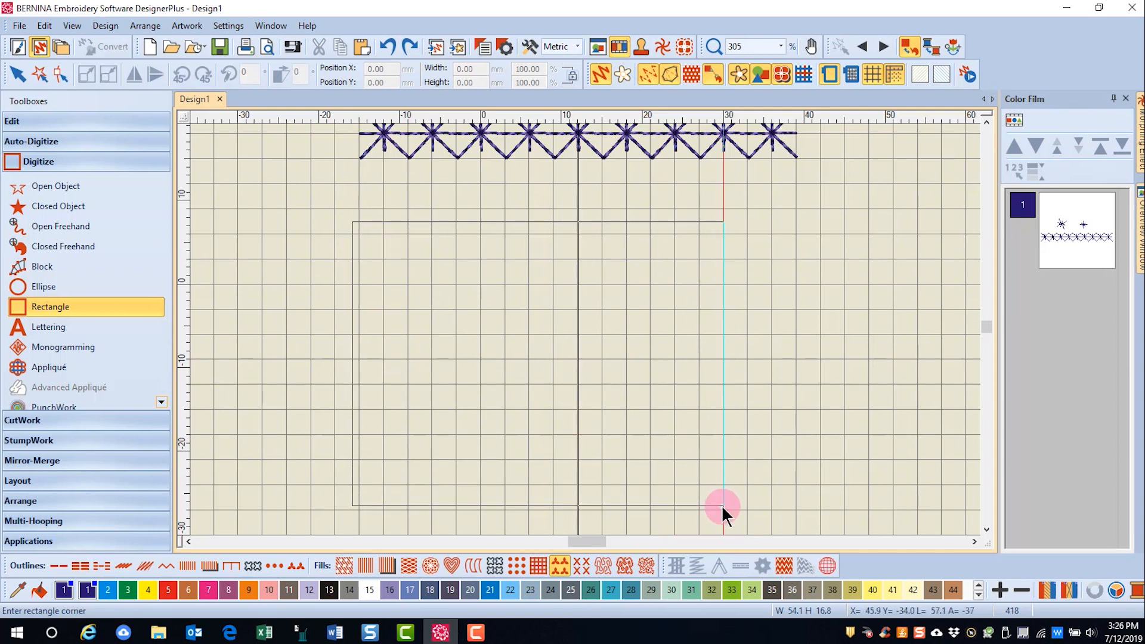